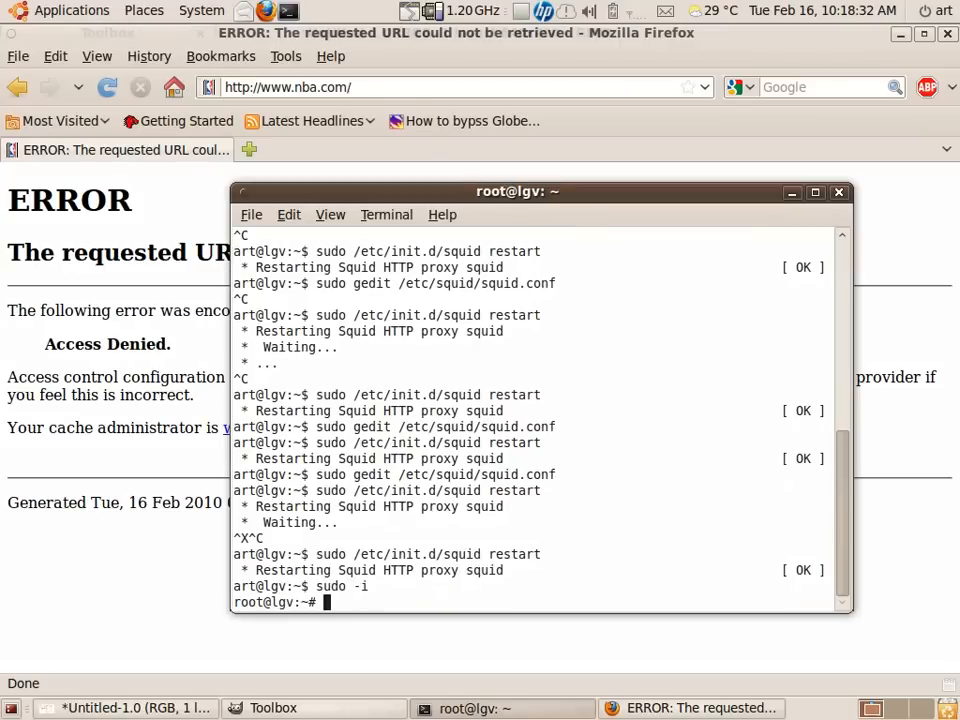
From /var/log/squid/, run tail -f on access.log and cache.log as root.
type("cd /var")
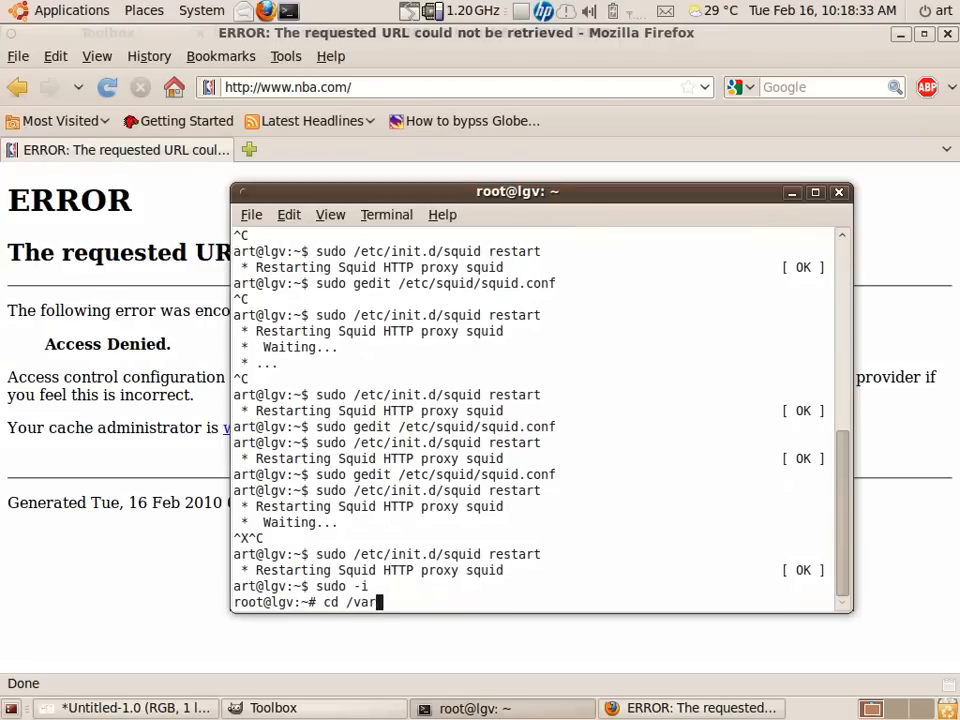
type("/log/squid/")
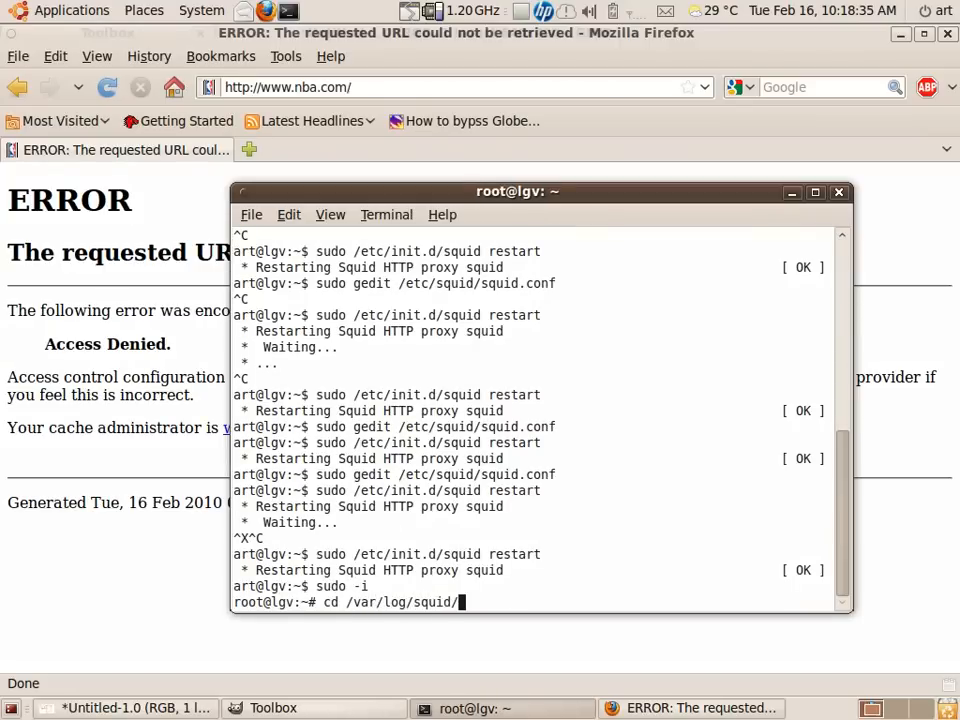
type("tail -f acc")
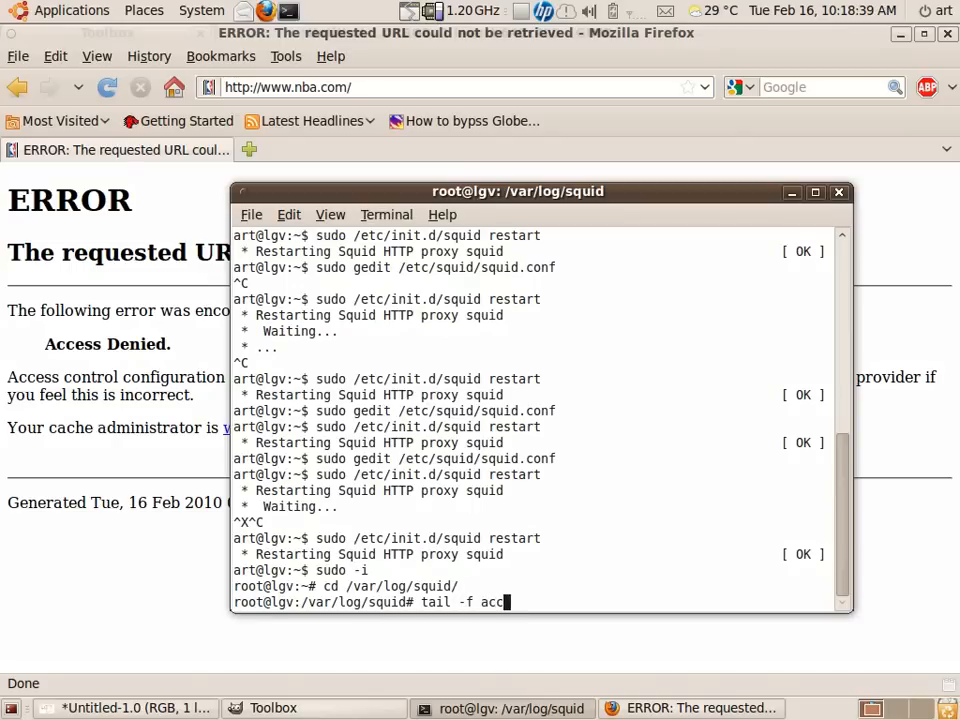
type("ess.log ca")
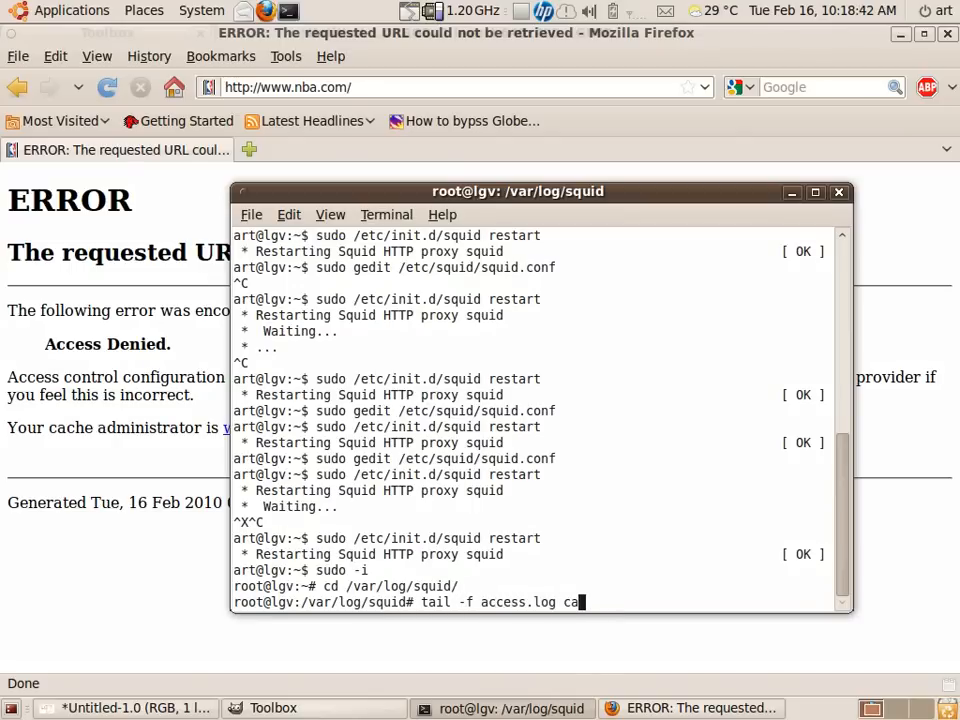
type("che.log")
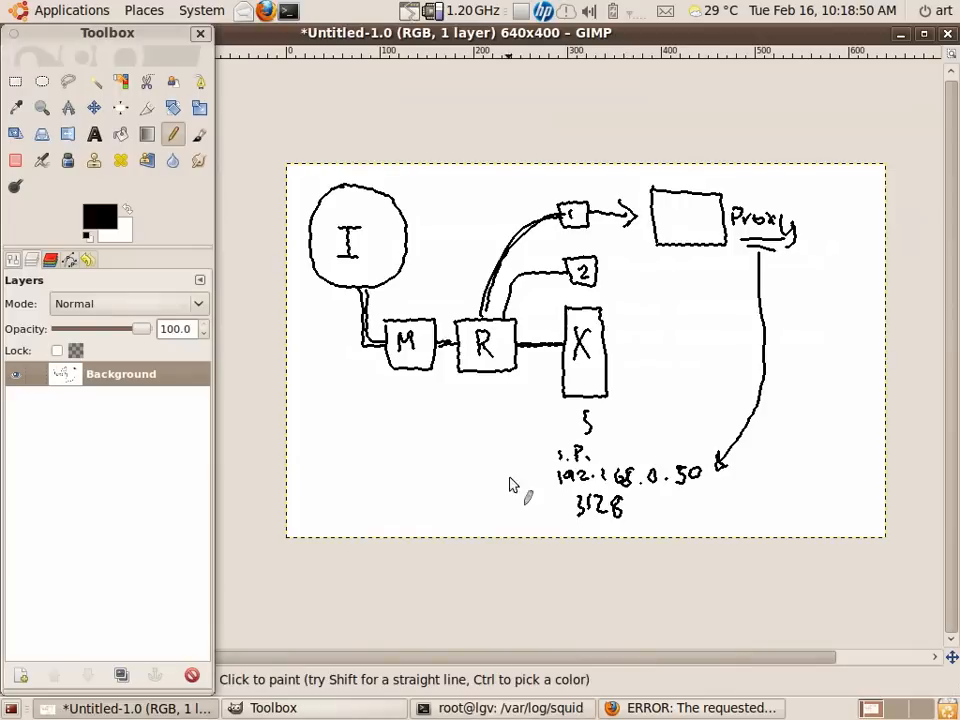
mouse_move(580, 218)
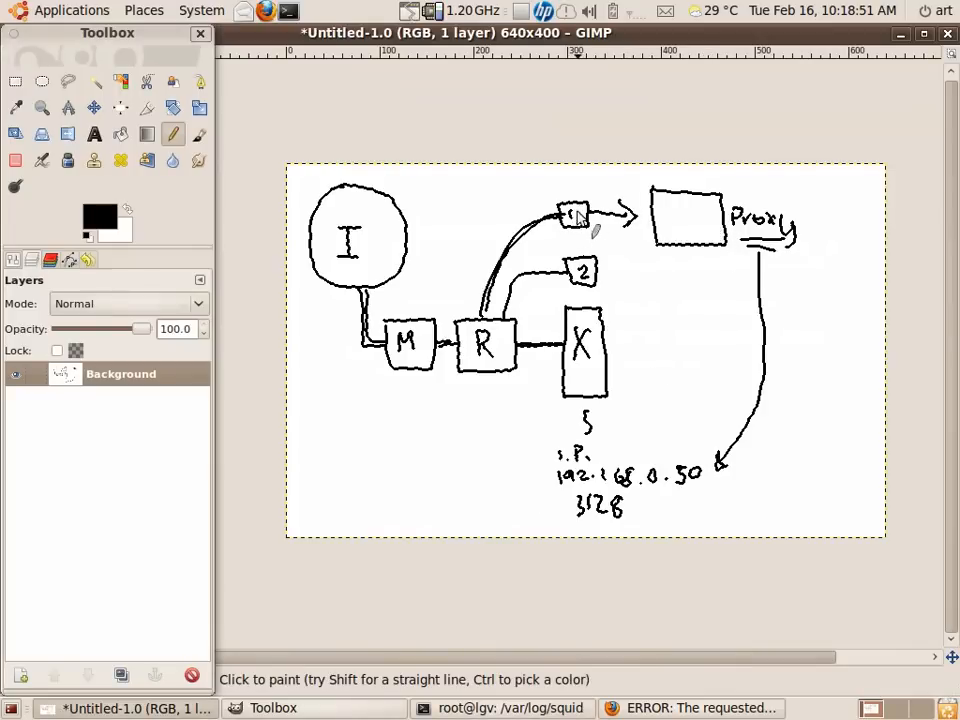
mouse_move(576, 284)
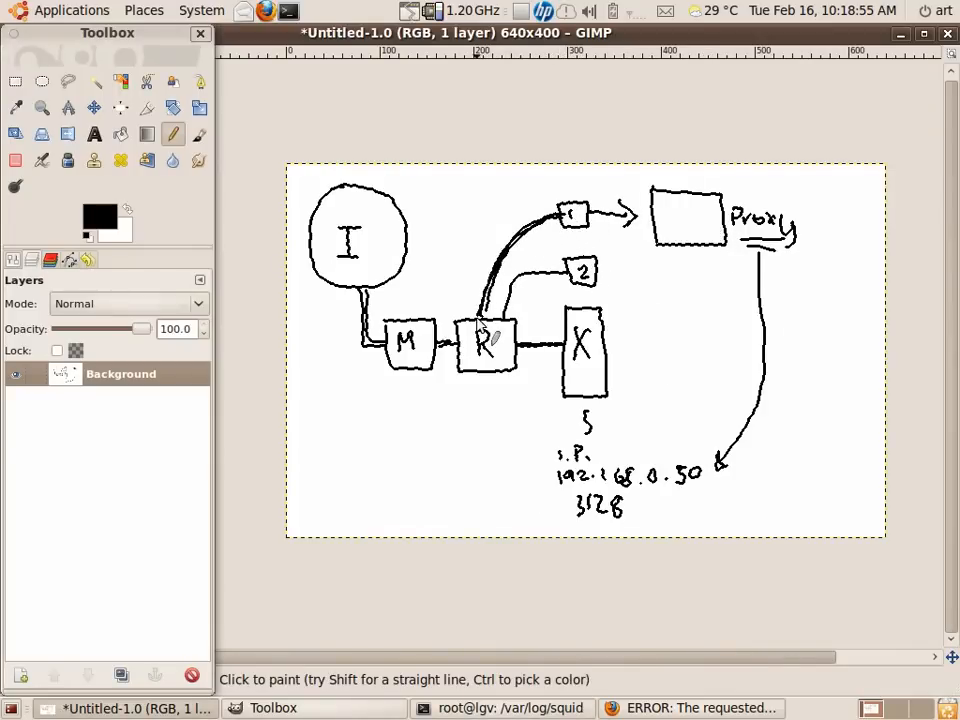
mouse_move(636, 330)
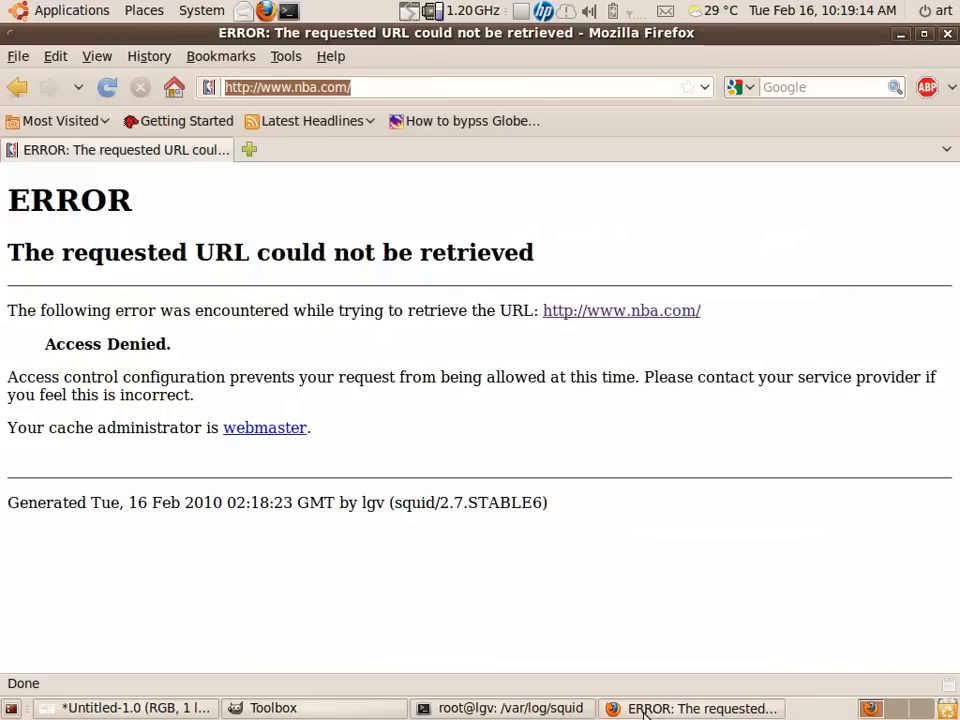
Load friendster.com in Firefox, watch Squid deny it in the log, then hide the terminal.
left_click(500, 708)
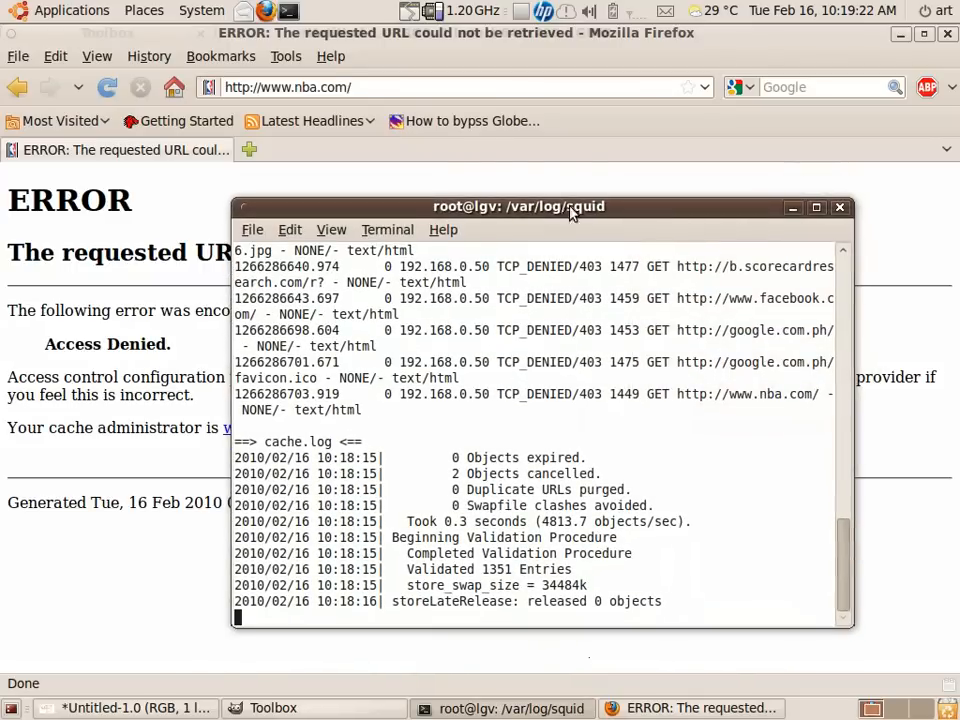
type("friendster")
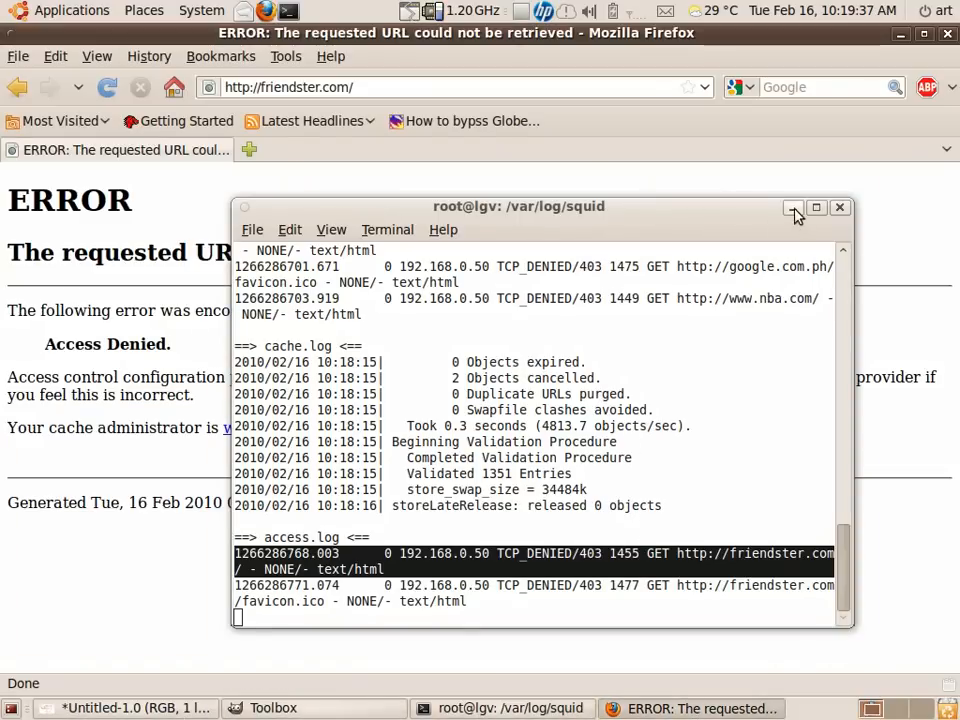
left_click(794, 206)
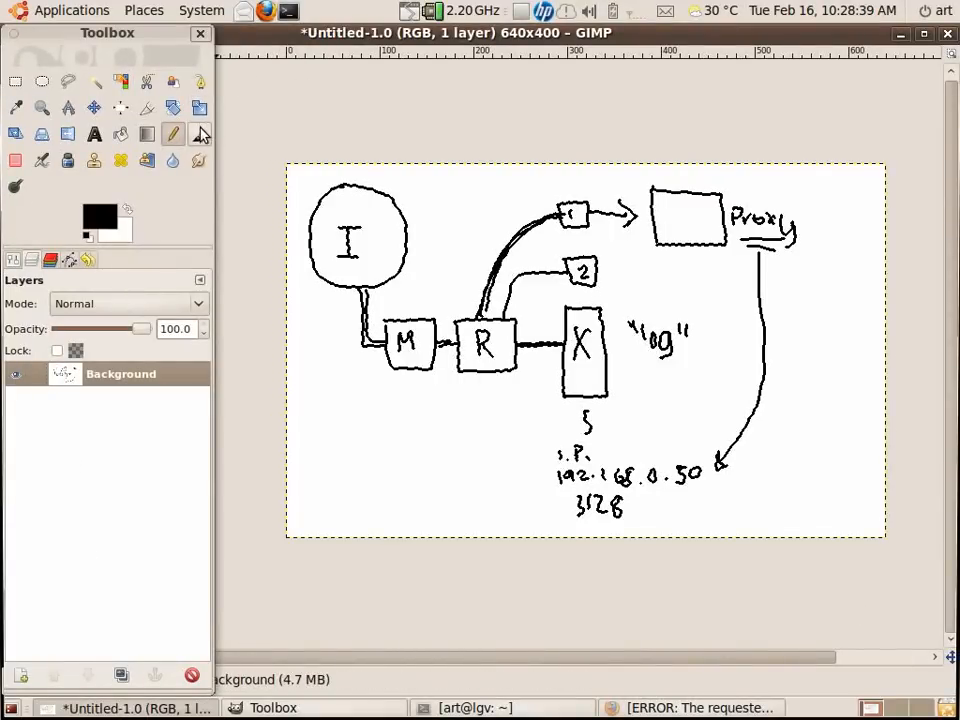
mouse_move(200, 136)
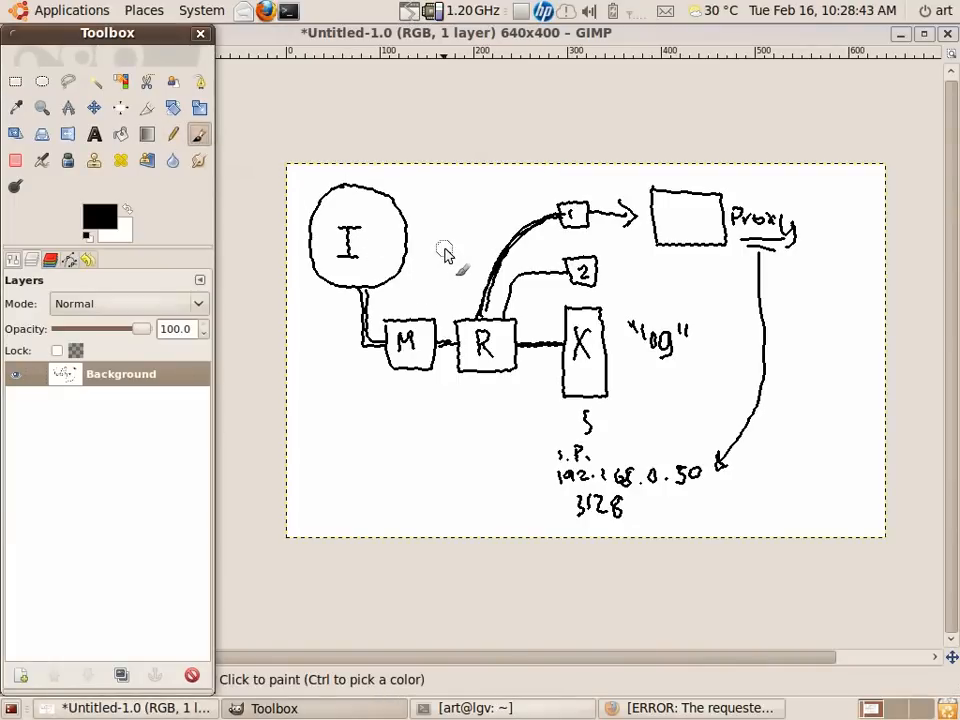
mouse_move(478, 250)
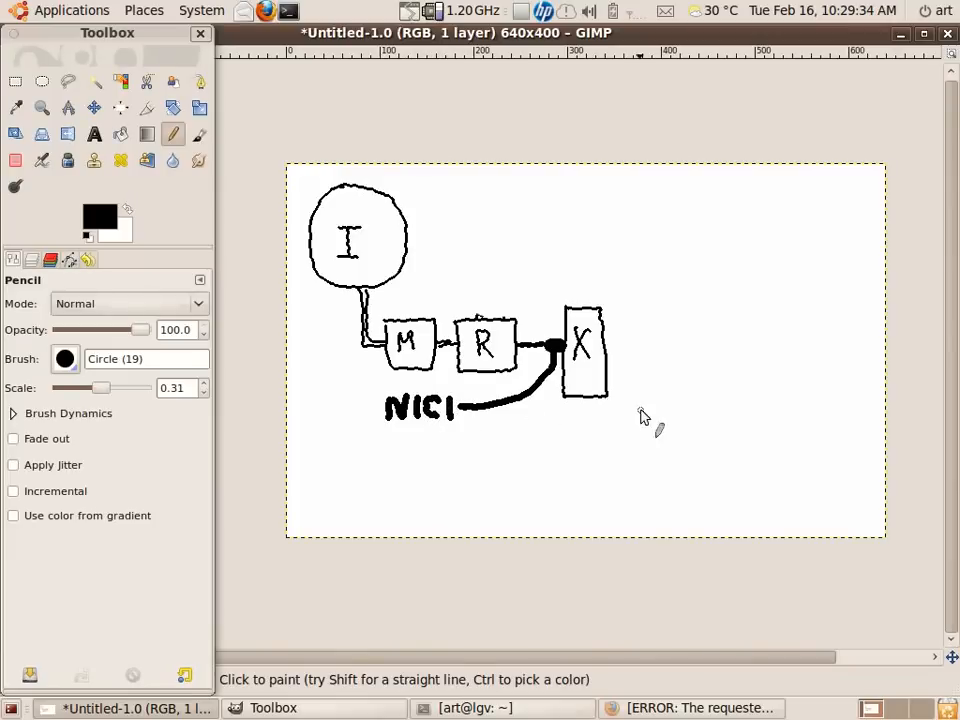
mouse_move(608, 384)
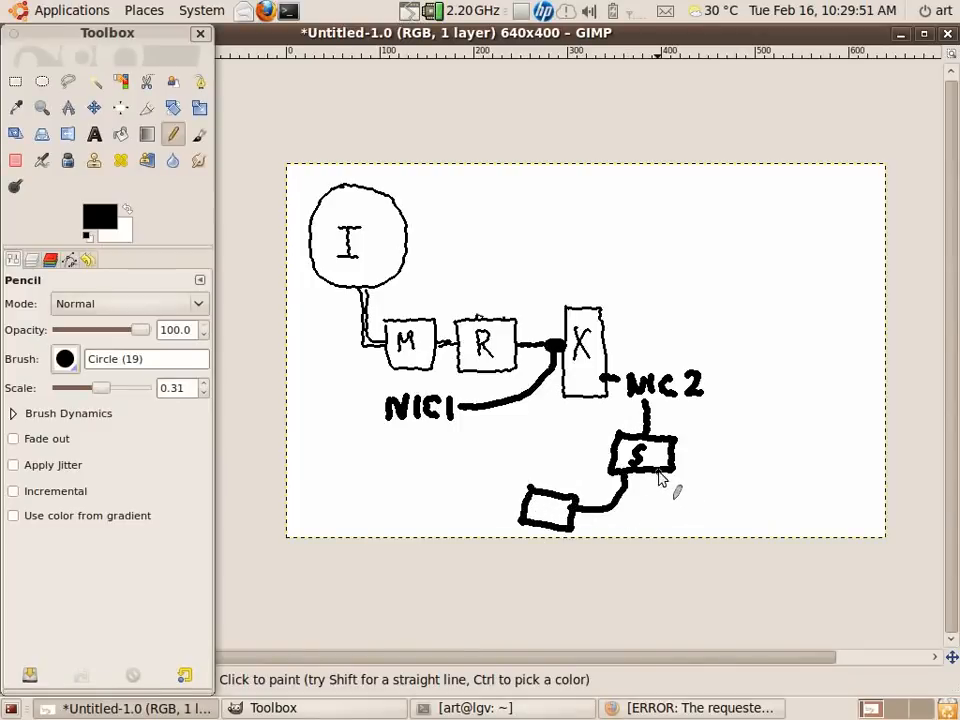
Draw another small client box attached to the switch S.
left_click_drag(670, 470, 700, 510)
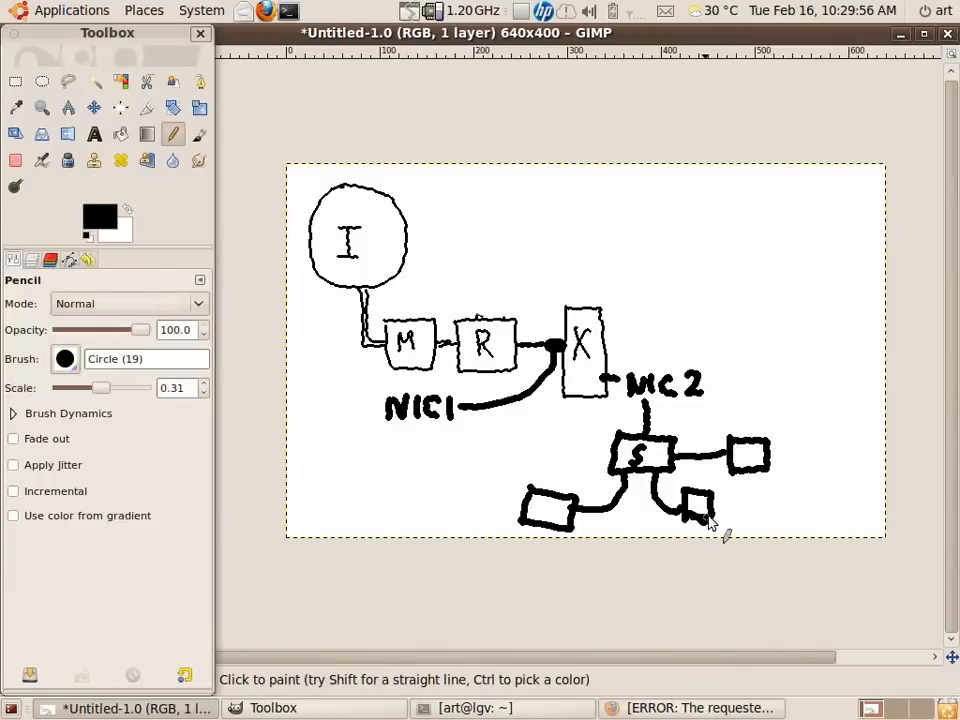
mouse_move(716, 528)
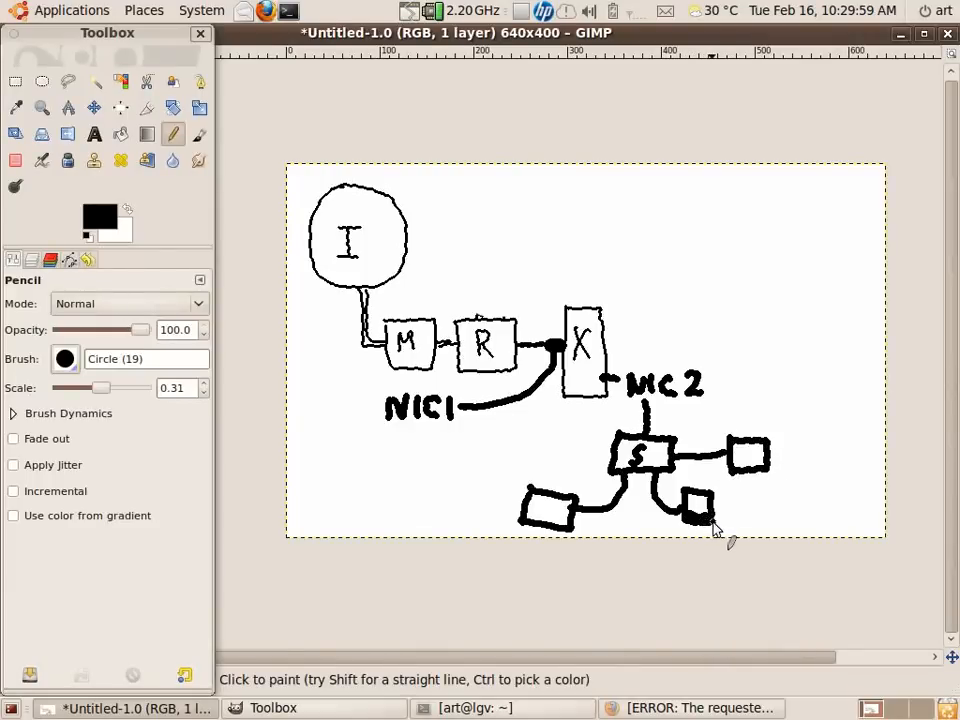
mouse_move(596, 336)
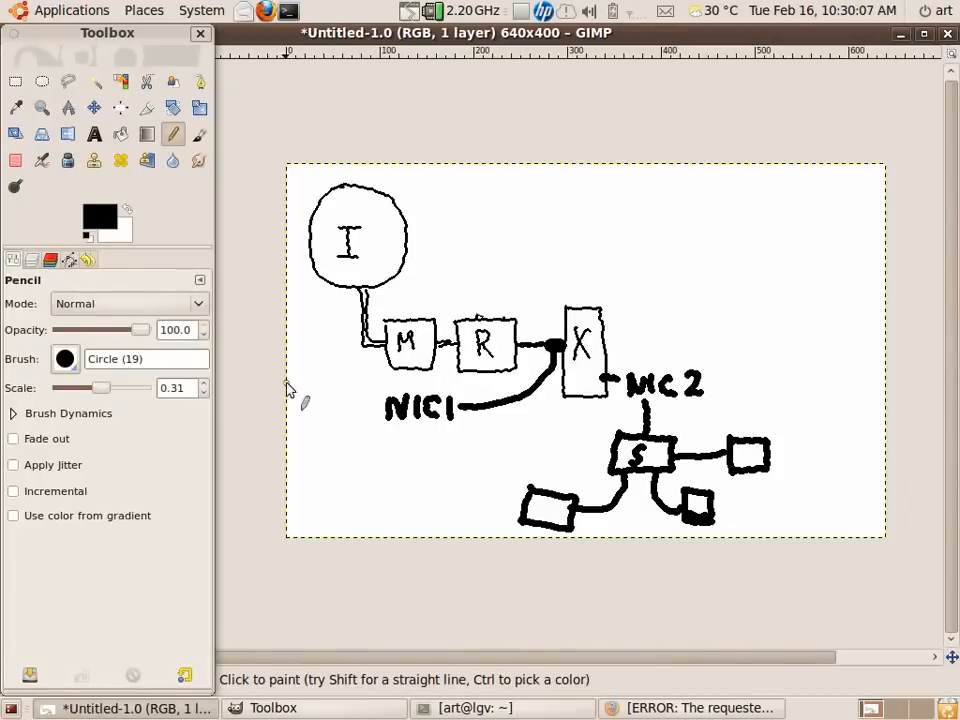
mouse_move(376, 450)
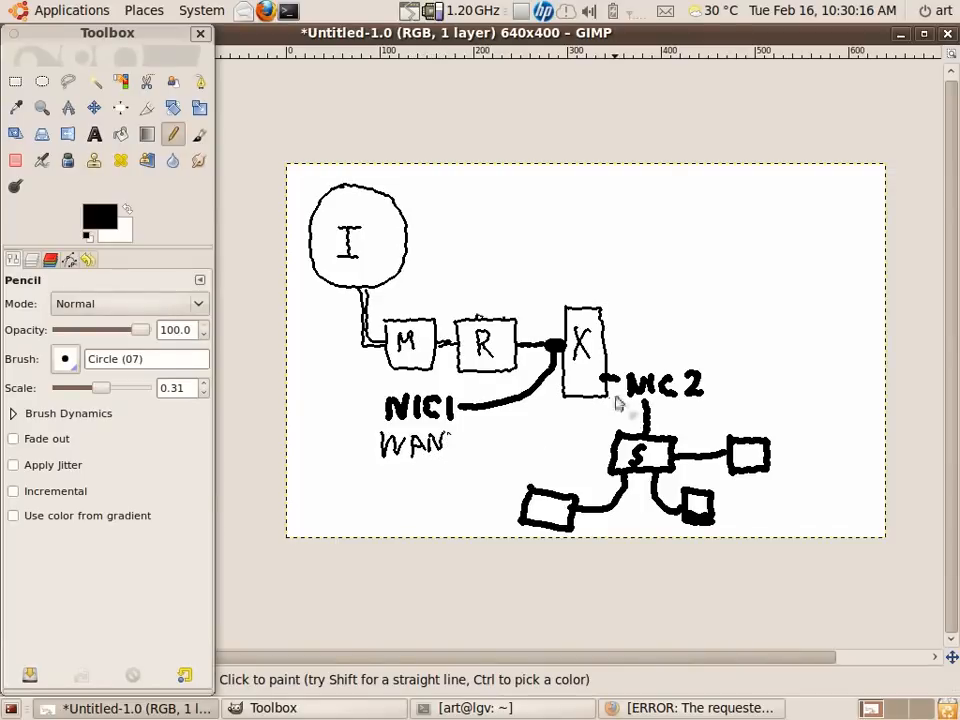
Draw a diagonal dividing line across the sketch separating the WAN and LAN sides.
left_click_drag(604, 384, 400, 536)
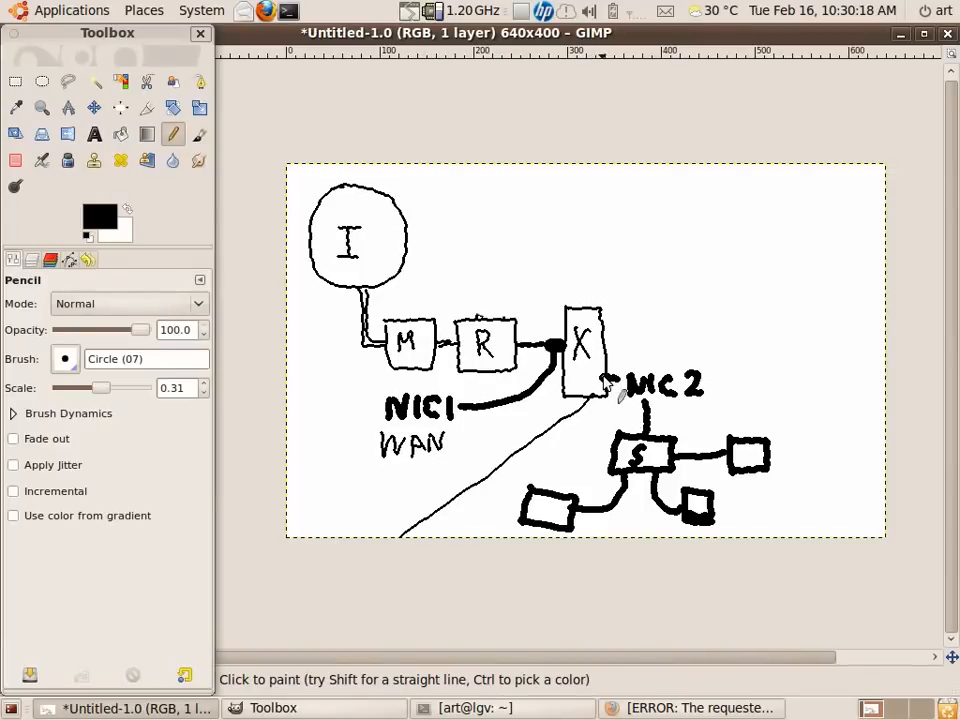
left_click_drag(610, 384, 884, 204)
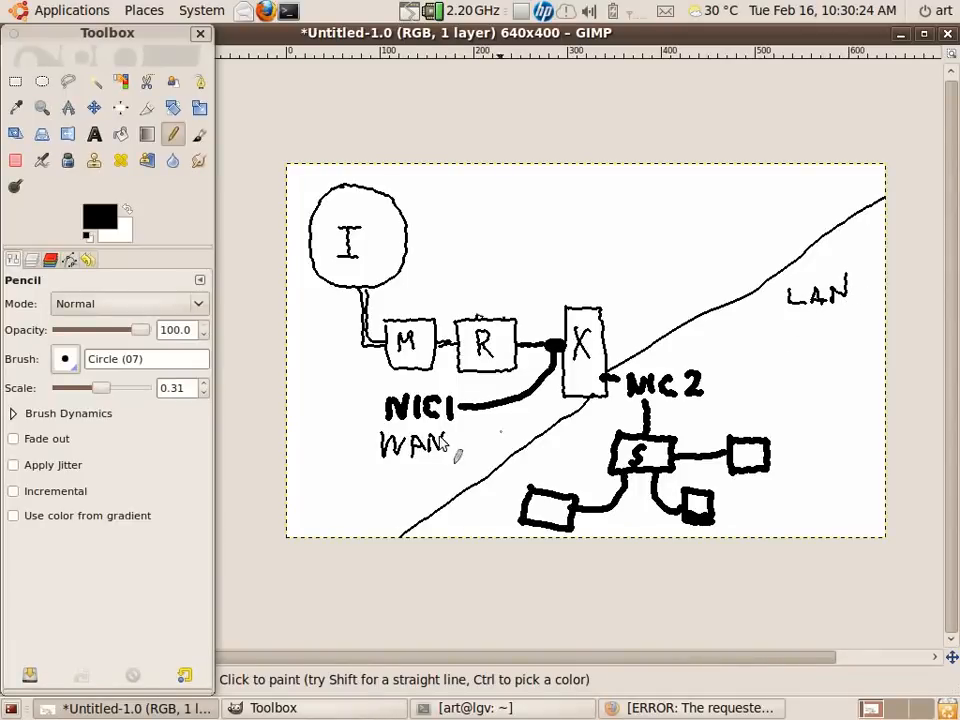
left_click(92, 132)
type("1")
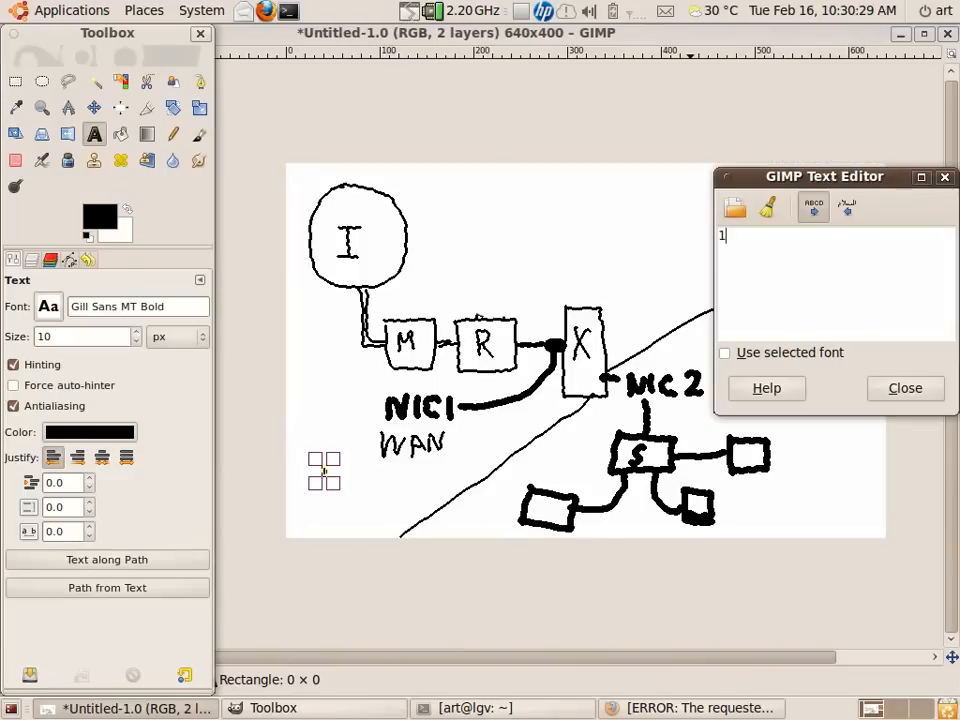
Add the text label 192.168.0.50 under WAN.
type("92.168")
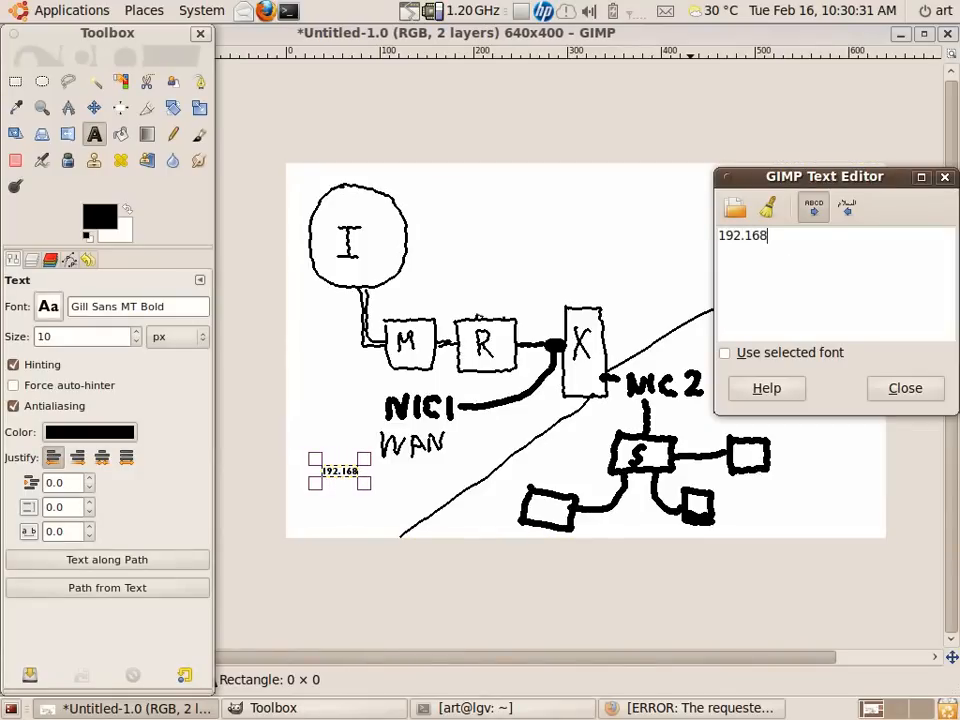
type(".0.50")
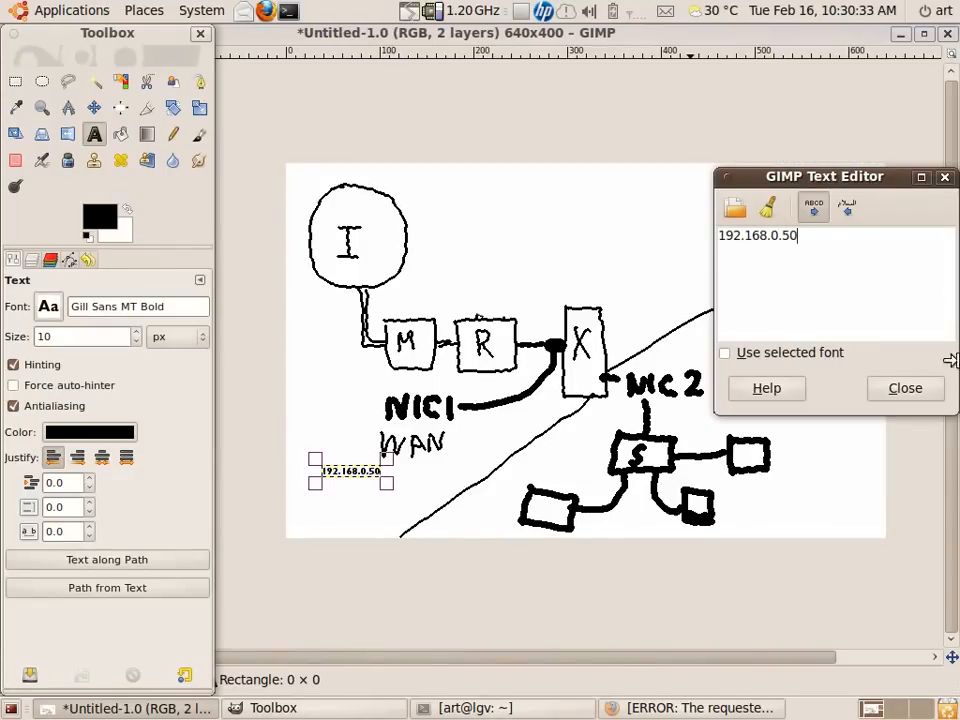
left_click(904, 388)
type("1")
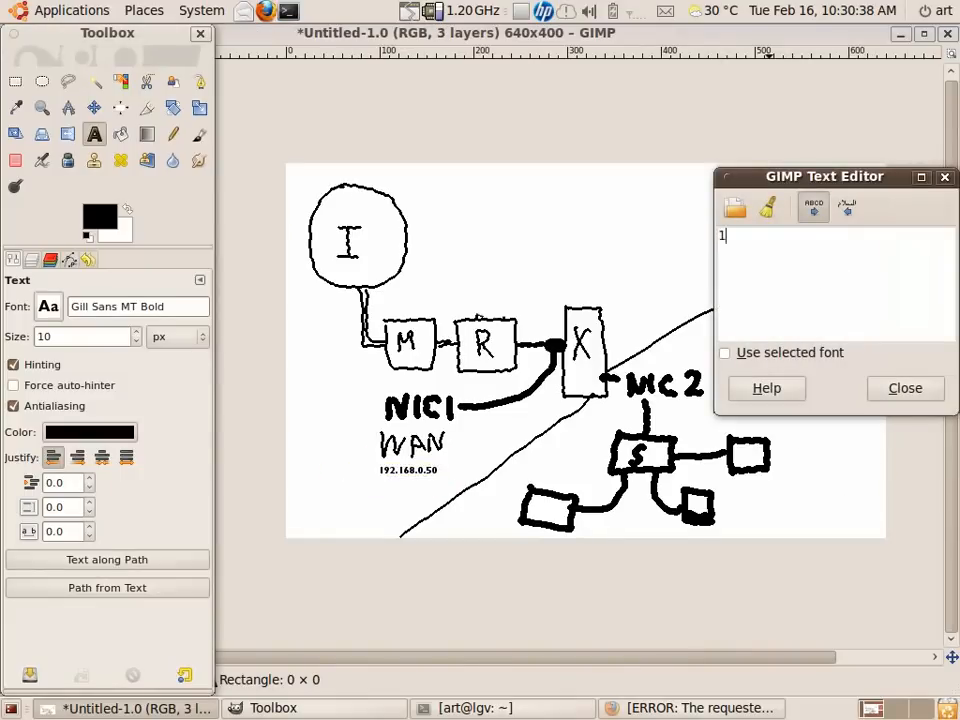
Add the text label 192.168.1.51 under LAN and close the Text Editor.
type("92.168.1.51")
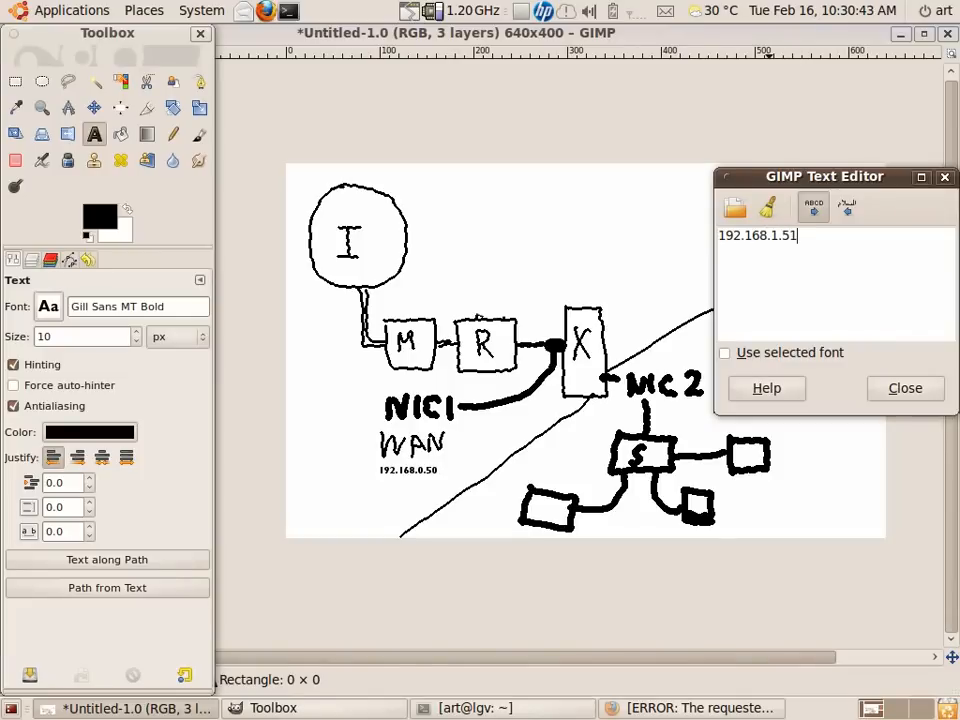
left_click(904, 388)
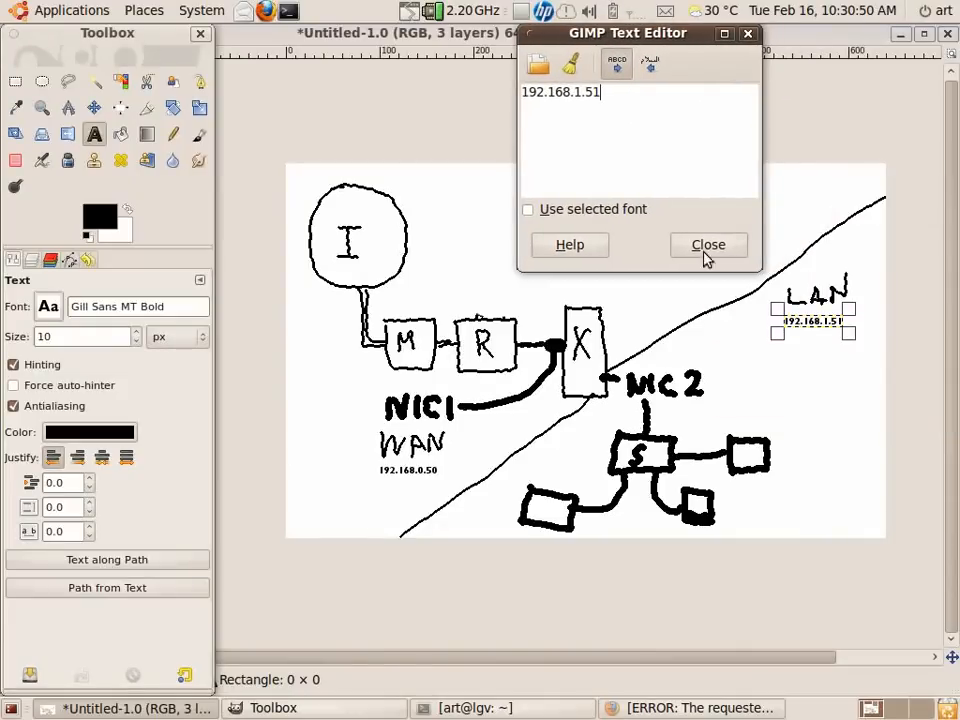
left_click(708, 244)
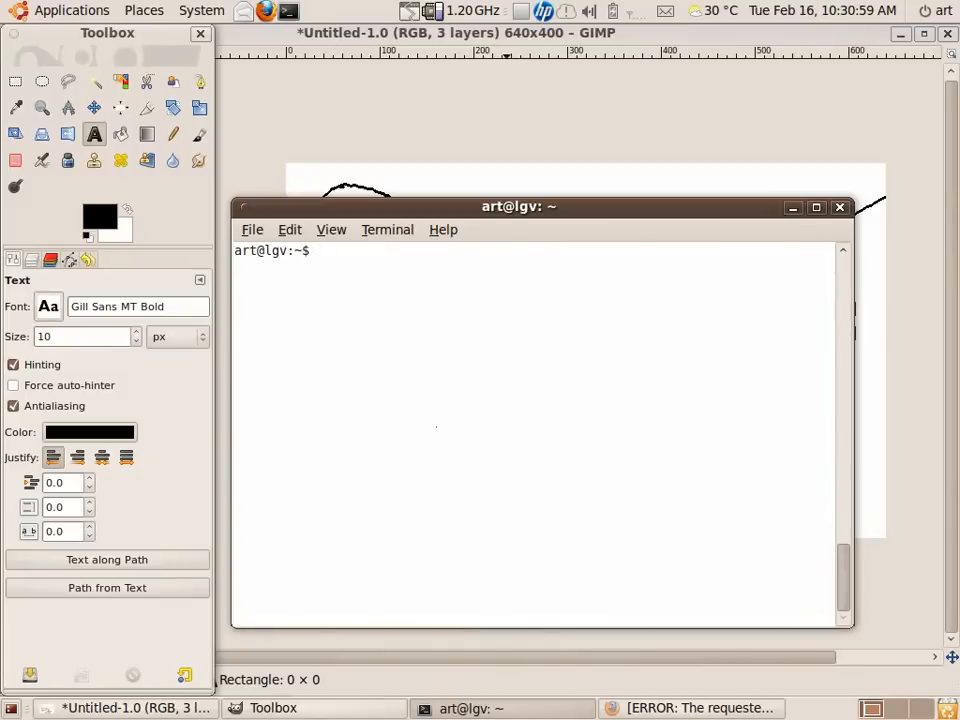
Run sudo gedit /etc/network/interface from the terminal.
type("sudo")
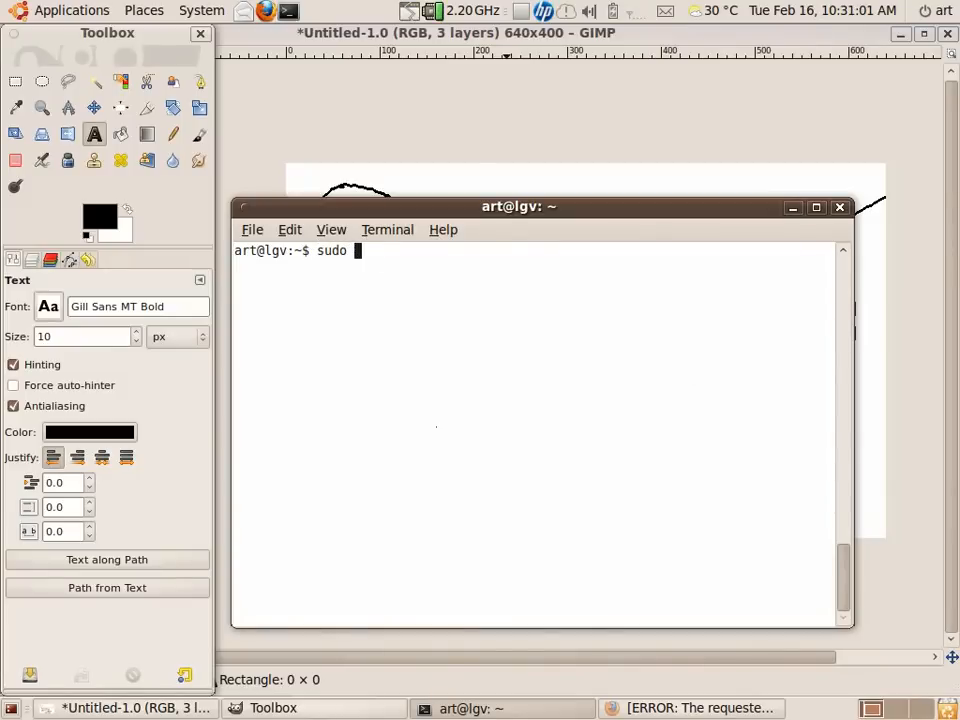
type("gedit /etc/n")
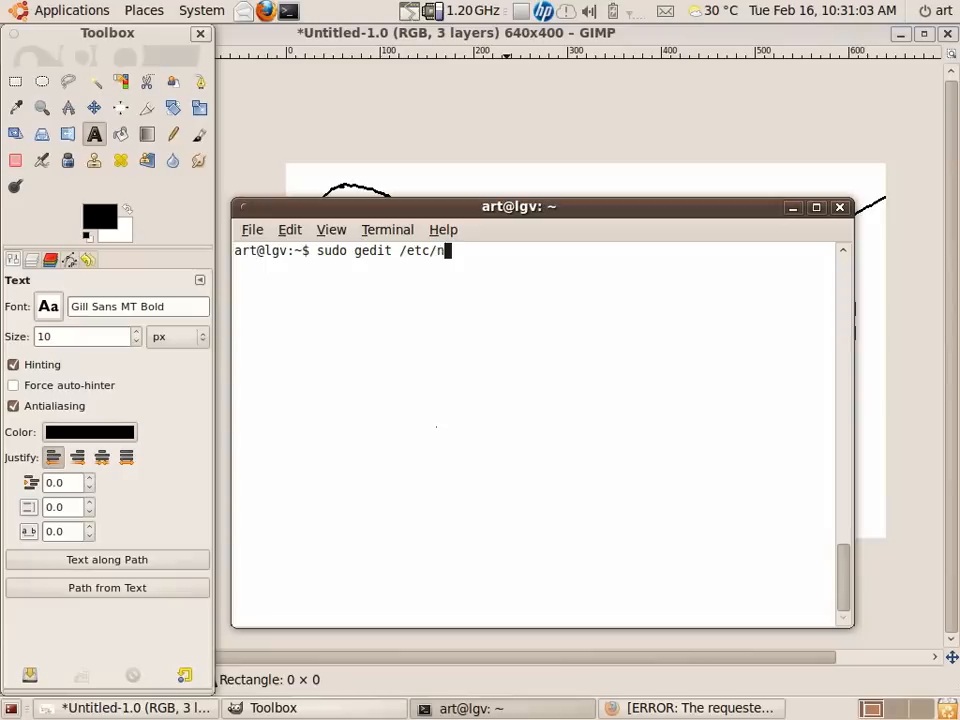
type("etwork")
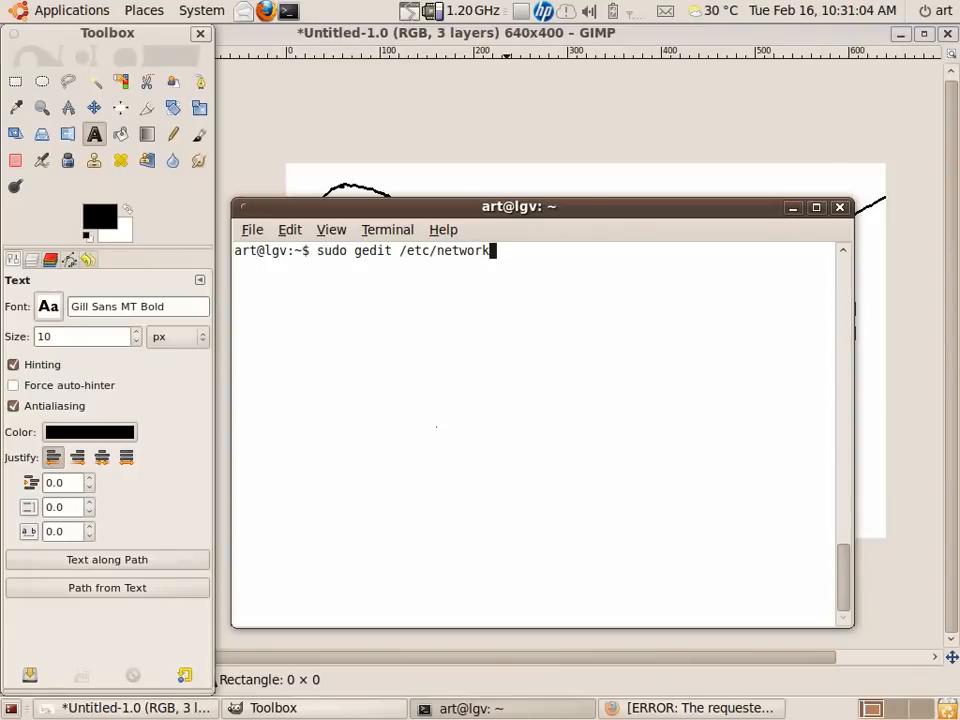
type("/interface")
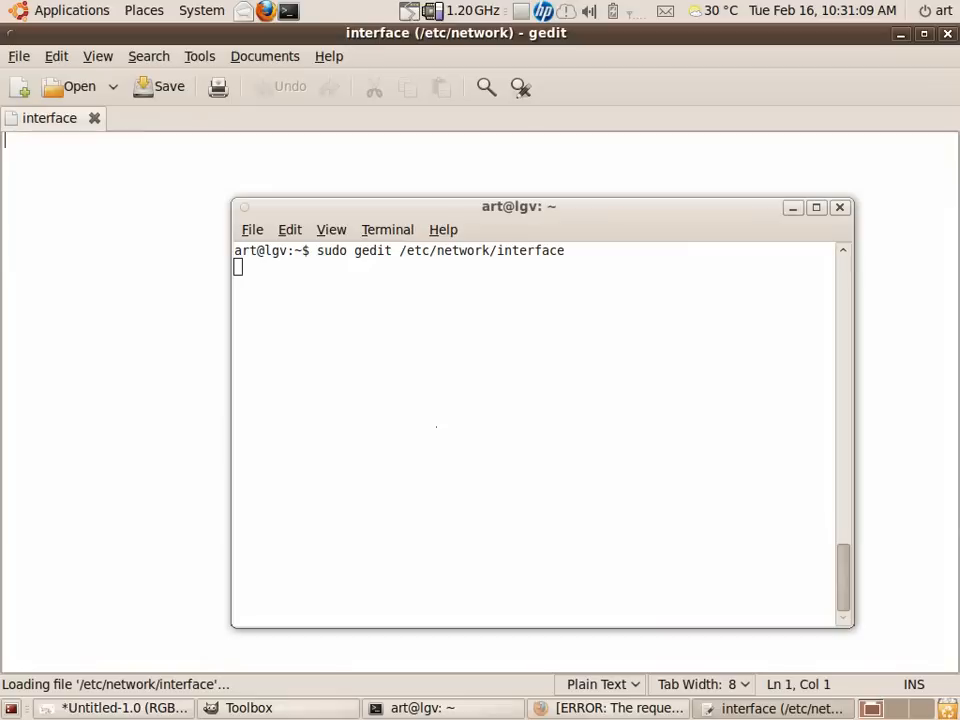
mouse_move(170, 288)
type("sudo gedit /etc/network/interfaces")
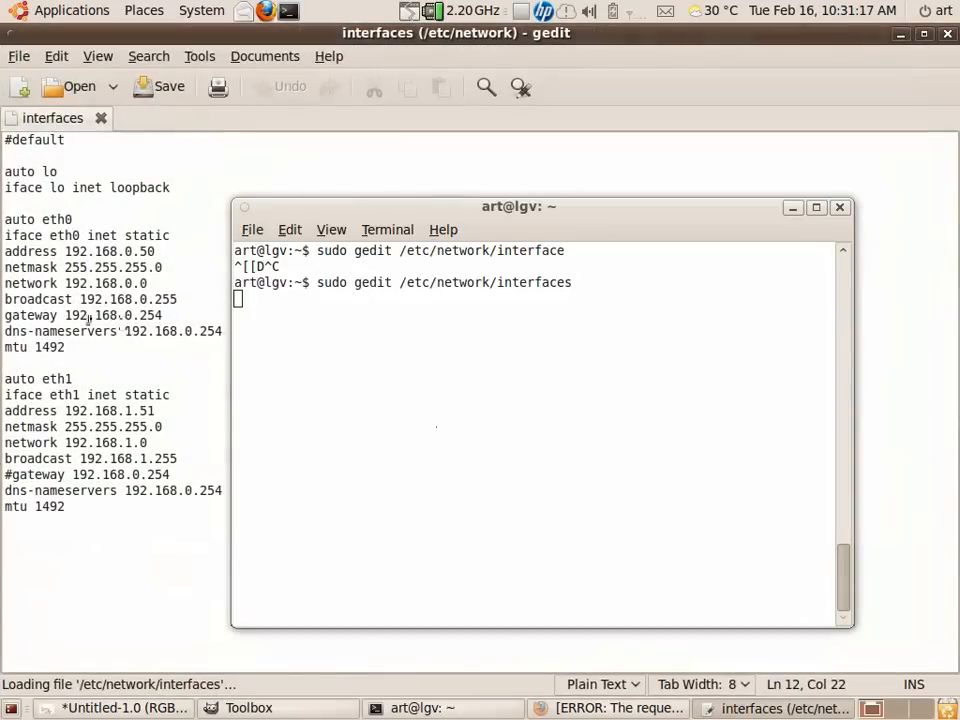
Move the terminal aside, select the eth1 block in /etc/network/interfaces, then return to GIMP.
left_click_drag(520, 206, 658, 180)
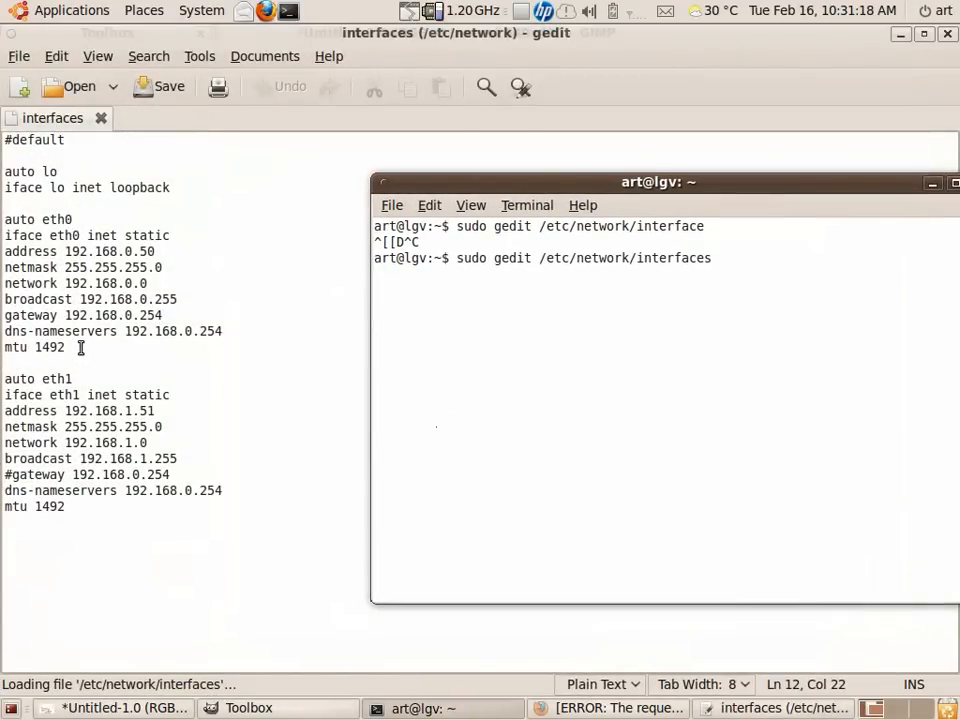
left_click_drag(4, 410, 64, 506)
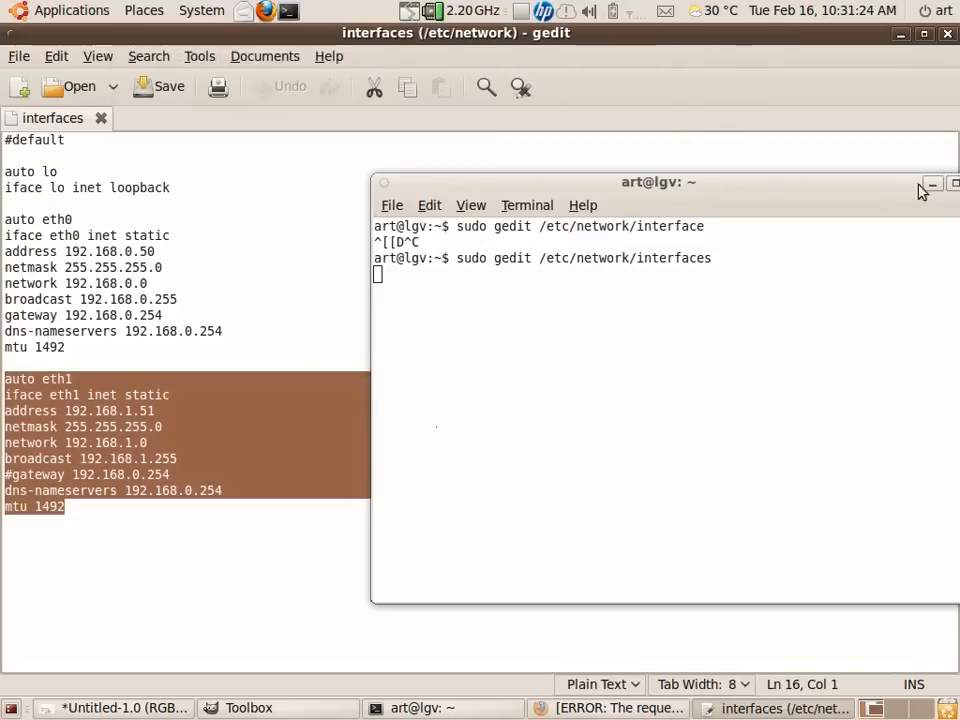
left_click(954, 180)
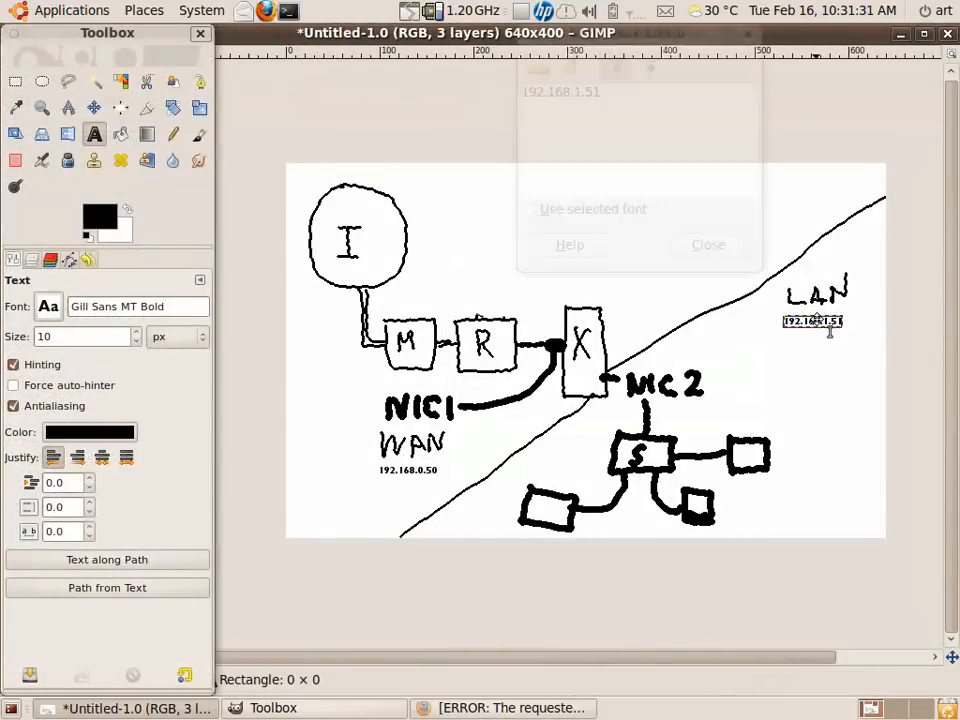
Move the 192.168.1.51 text layer from under LAN to beside NIC2.
left_click(708, 244)
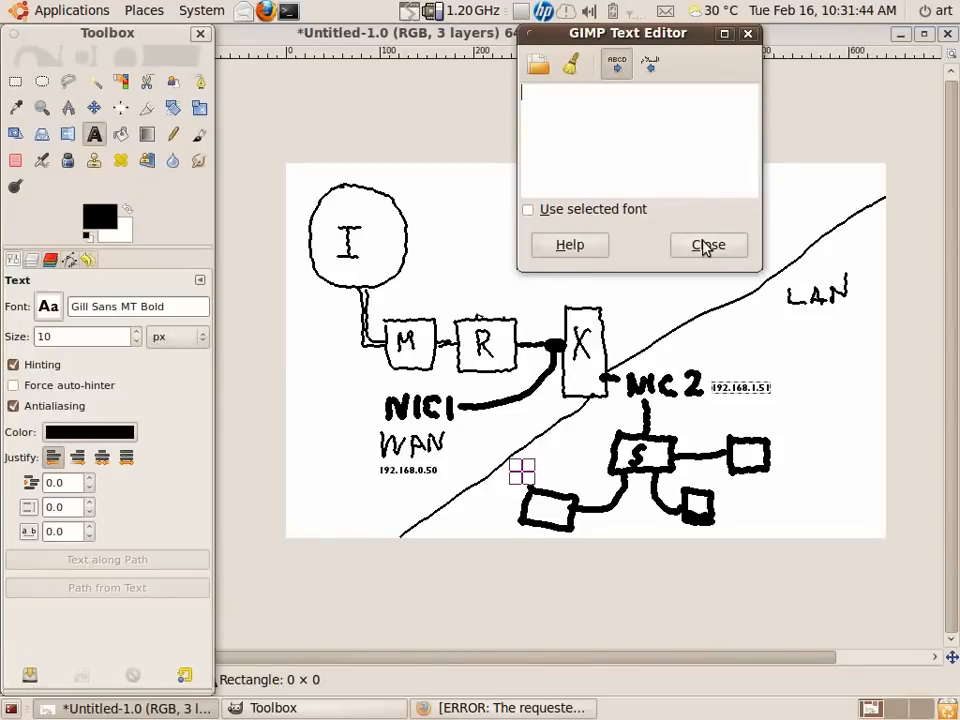
left_click(708, 244)
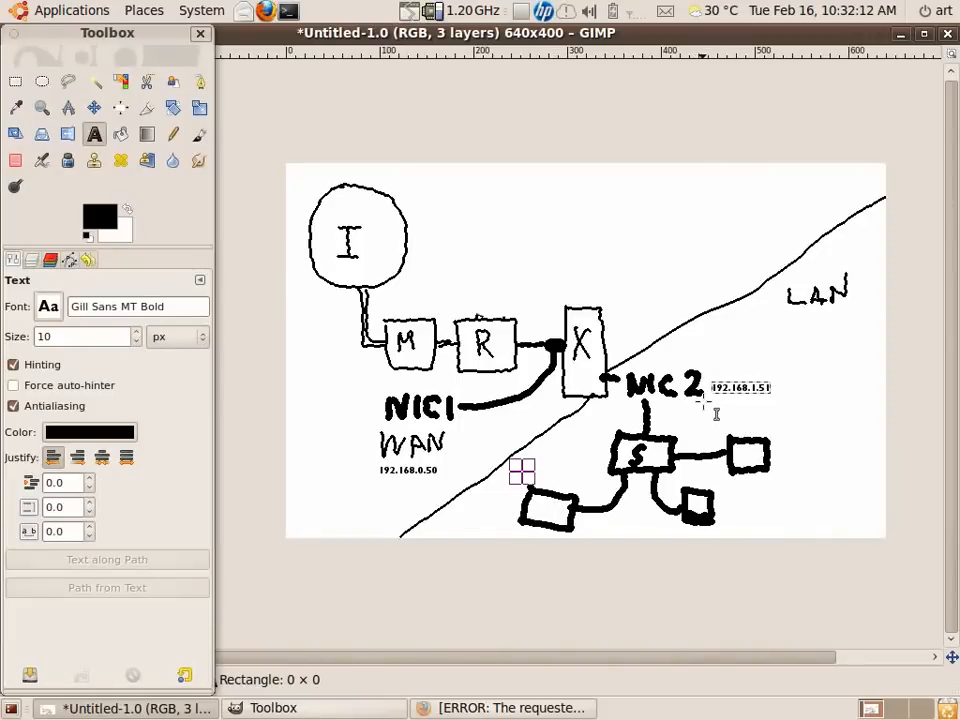
mouse_move(790, 410)
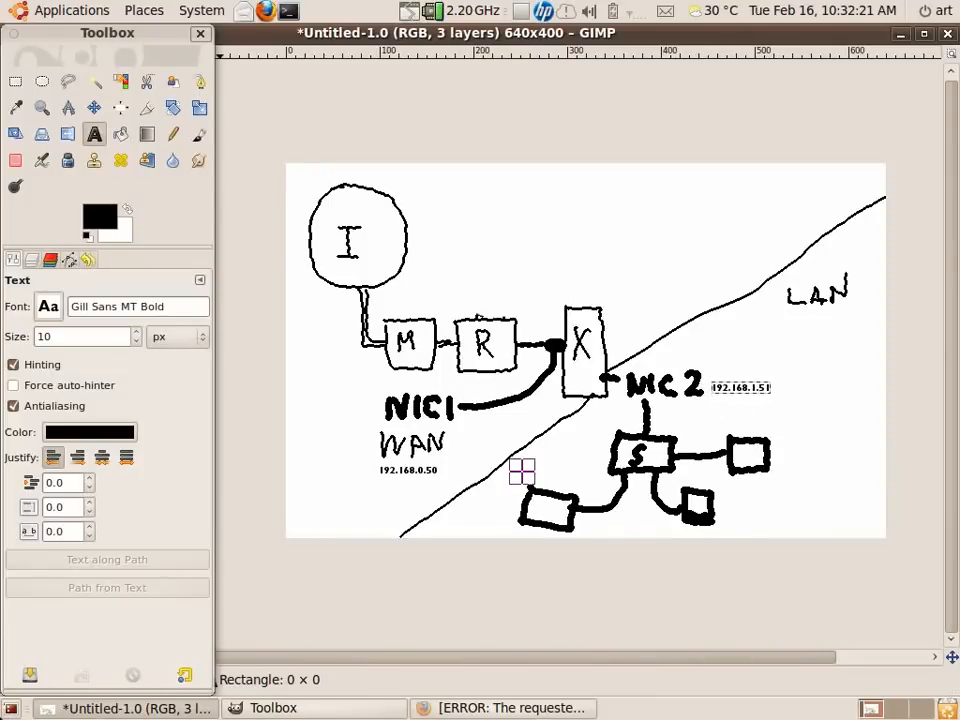
Open the desktop file 'new file (another copy)' in gedit.
right_click(170, 450)
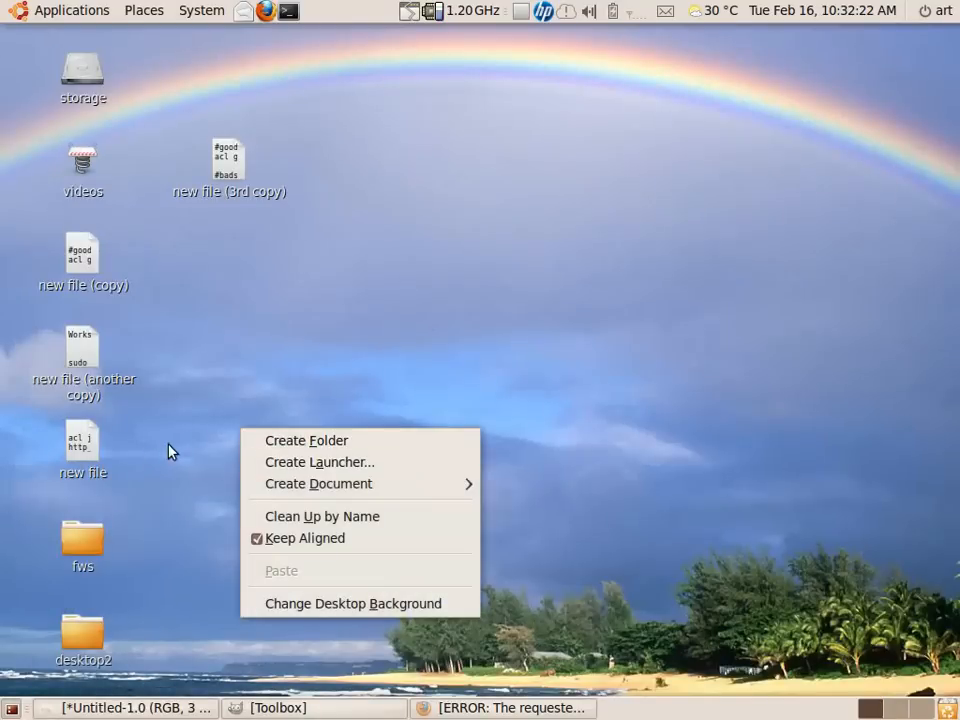
double_click(84, 450)
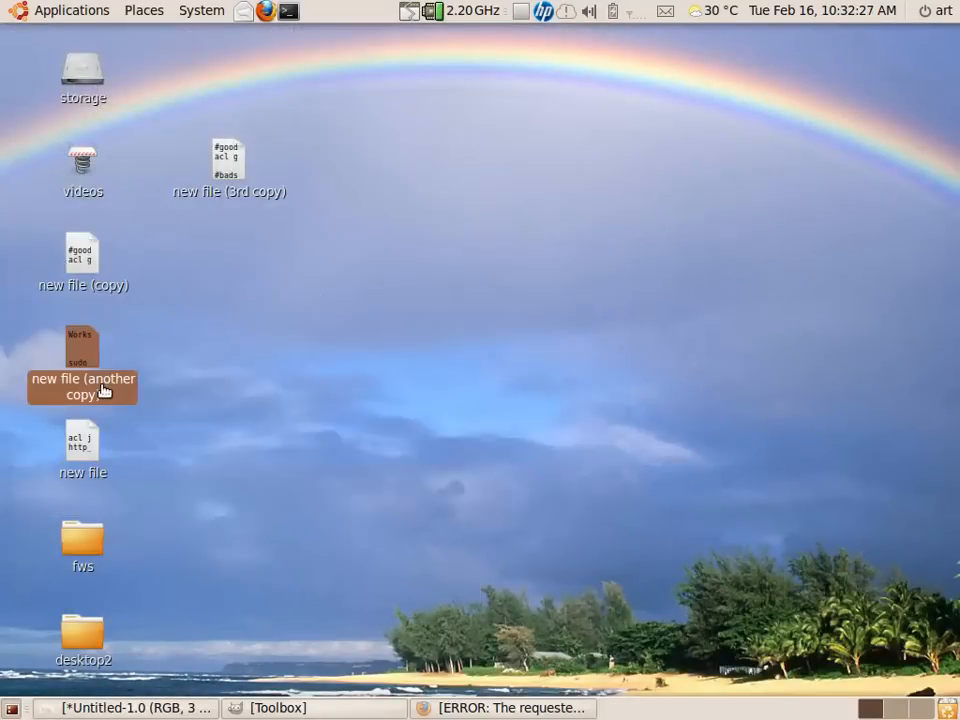
double_click(84, 364)
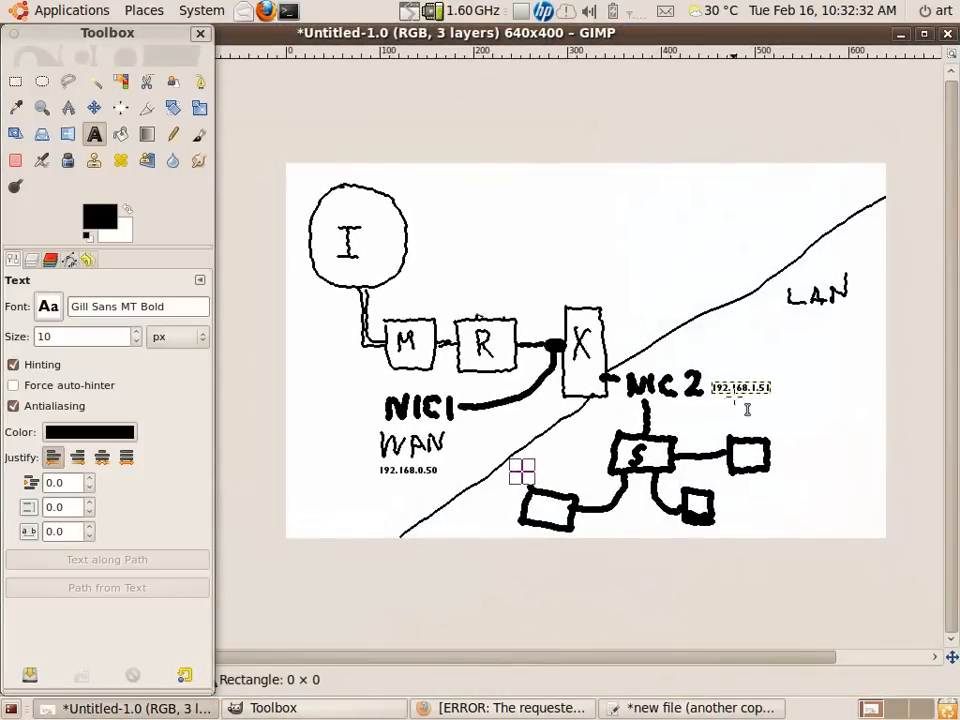
Write the lines 'auto eth0' and 'iface eth0 inet static' in the file.
left_click(700, 708)
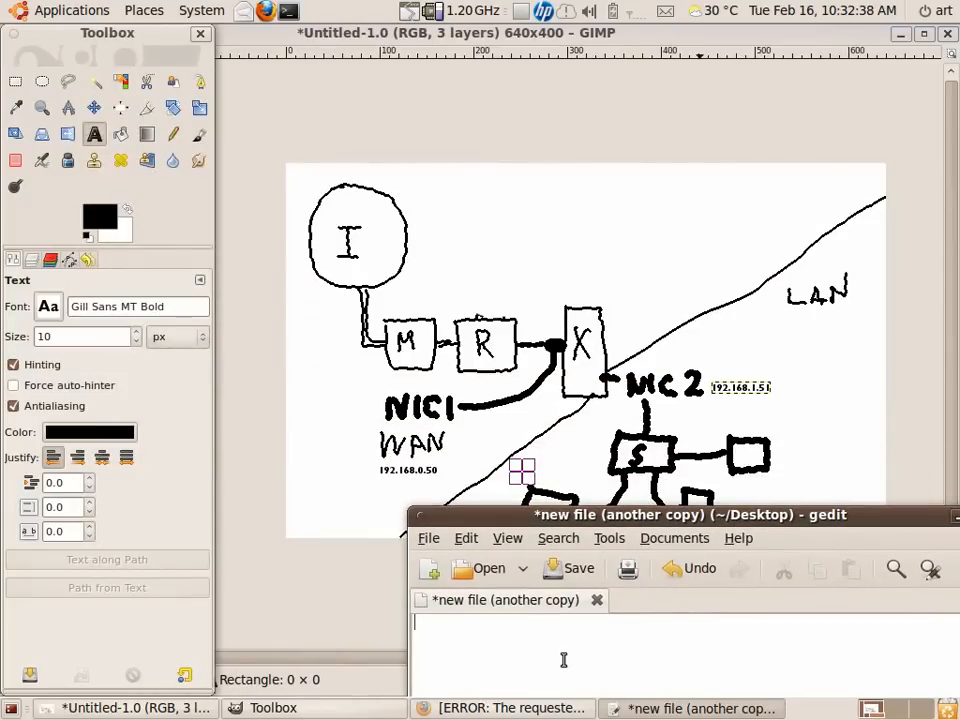
type("auto")
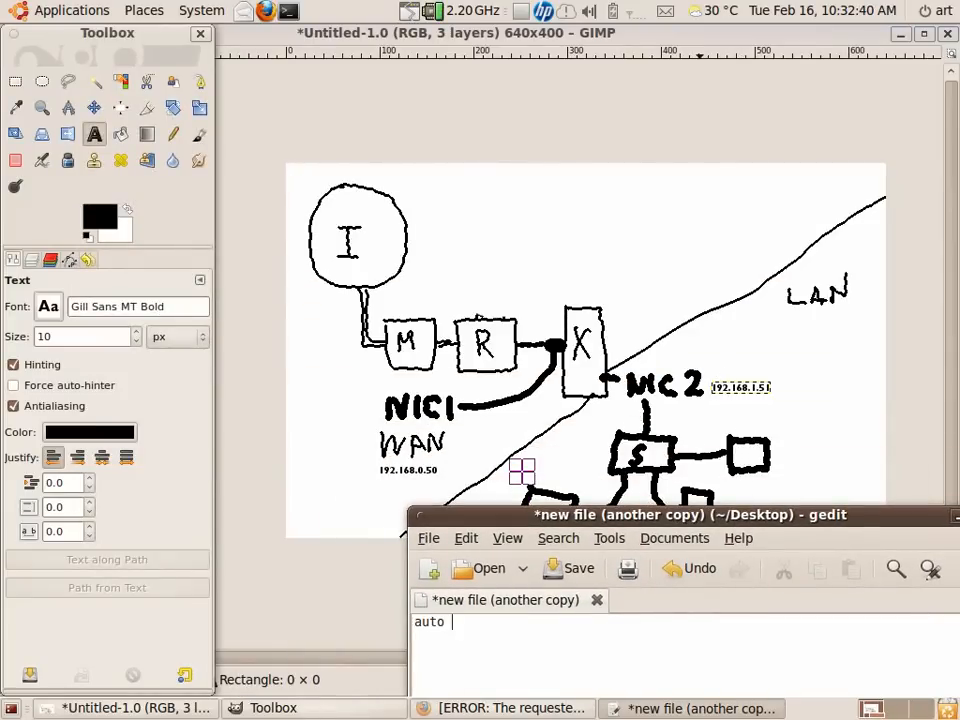
type("eth1")
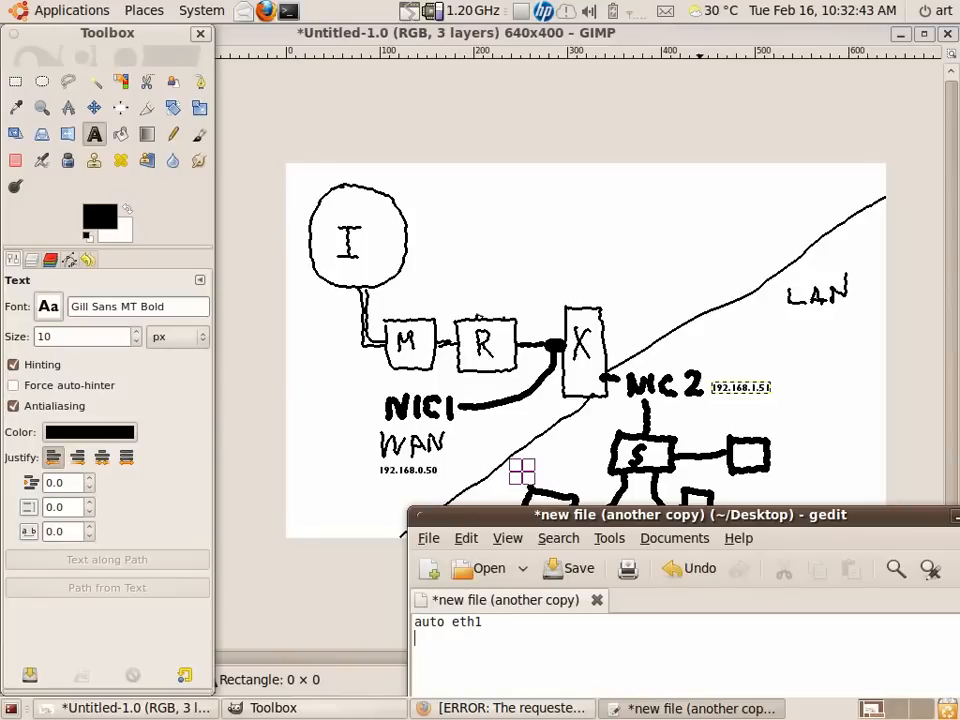
key("BackSpace")
type("0")
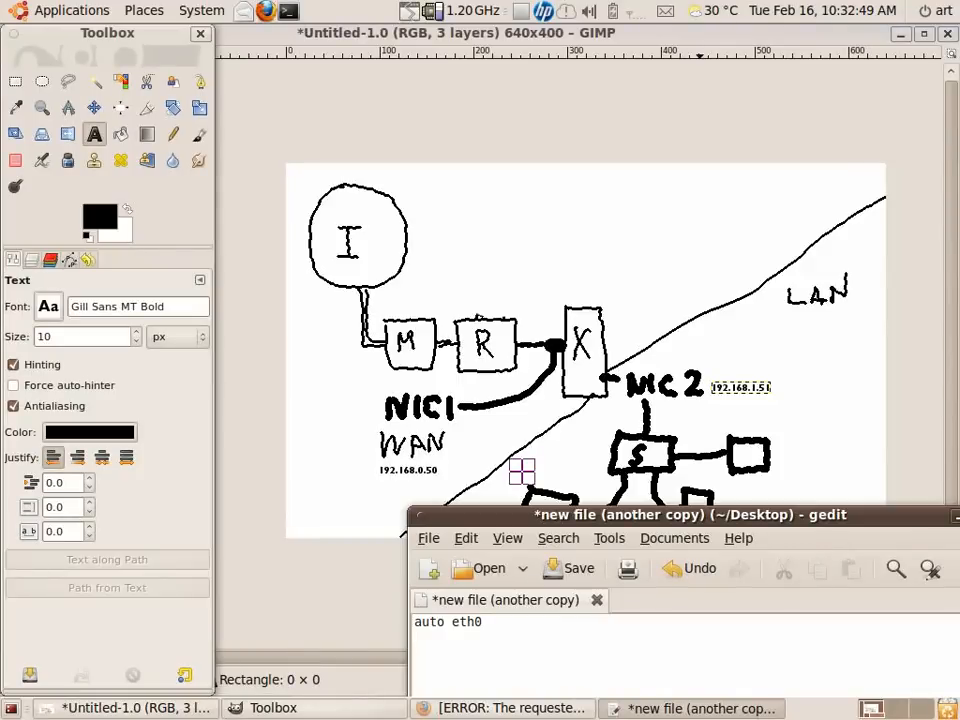
type("iface eth0")
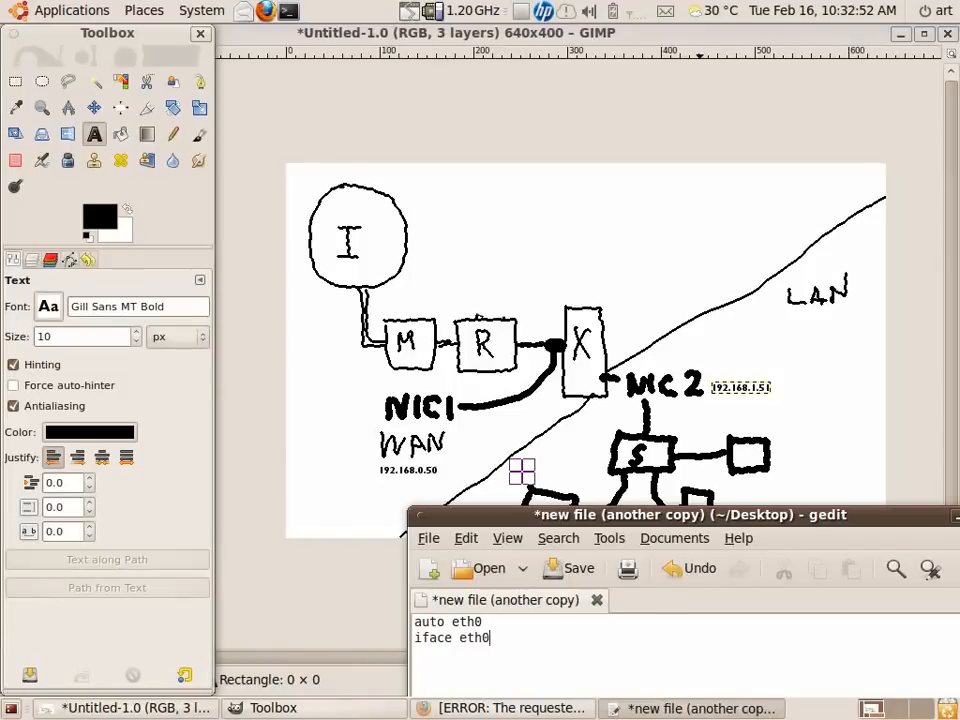
type("inet static")
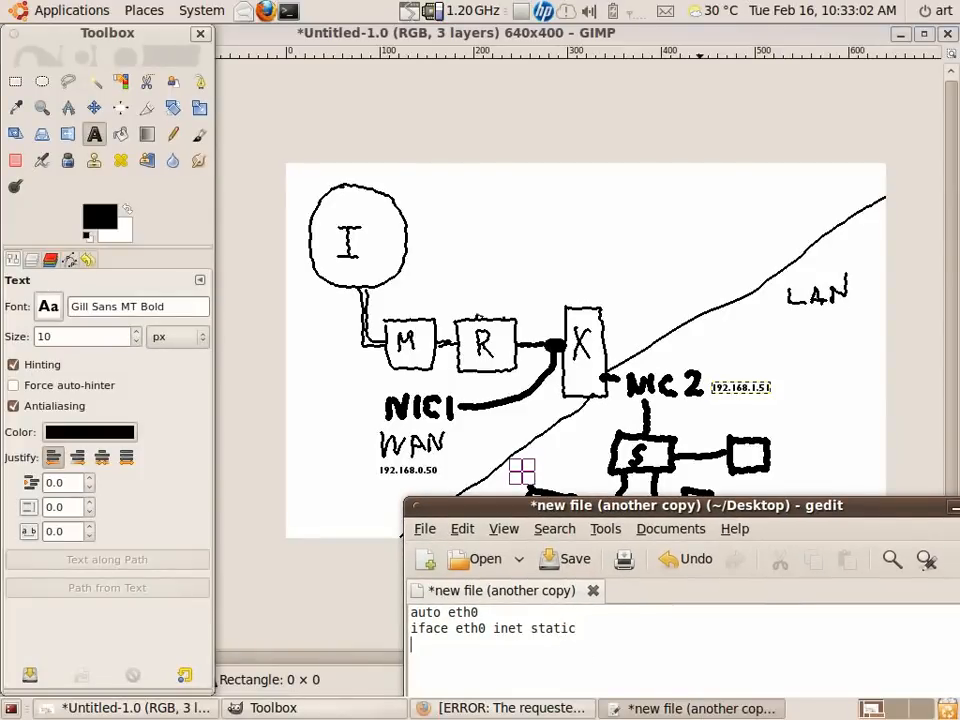
Add address 192.168.1.52, netmask 255.255.255.0 and gateway 192.168.1.51 lines.
type("addre")
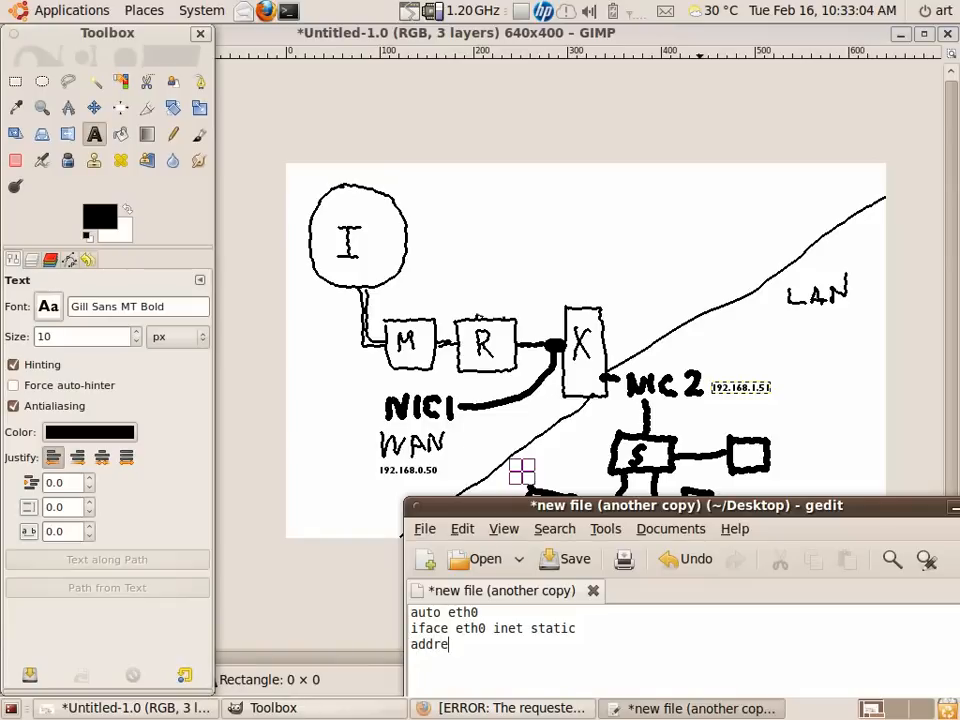
type("ss 192.168.1.5")
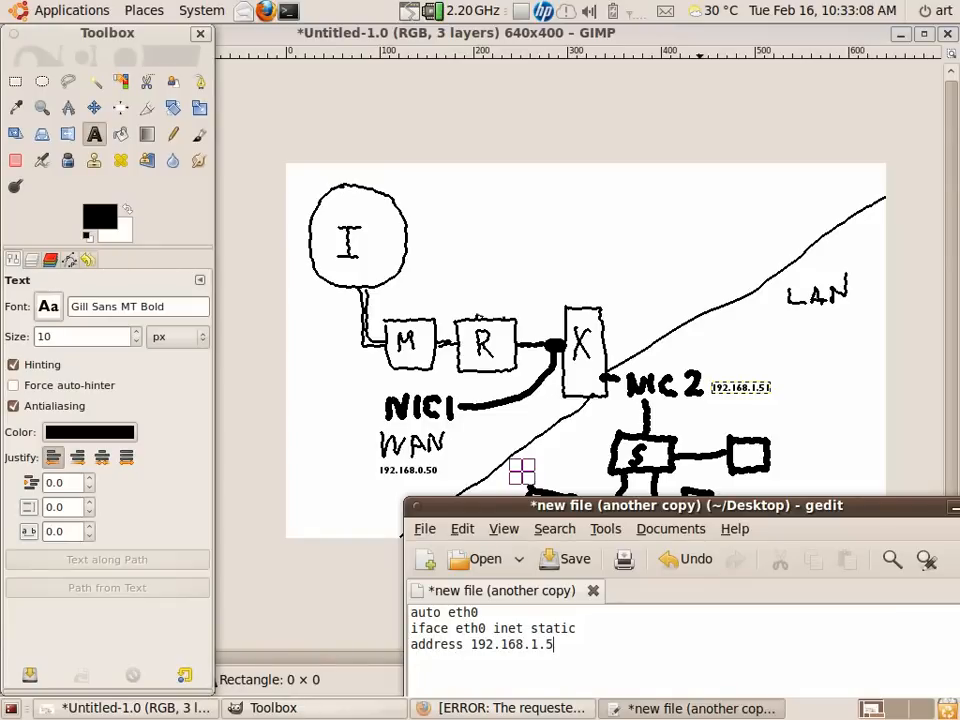
type("2")
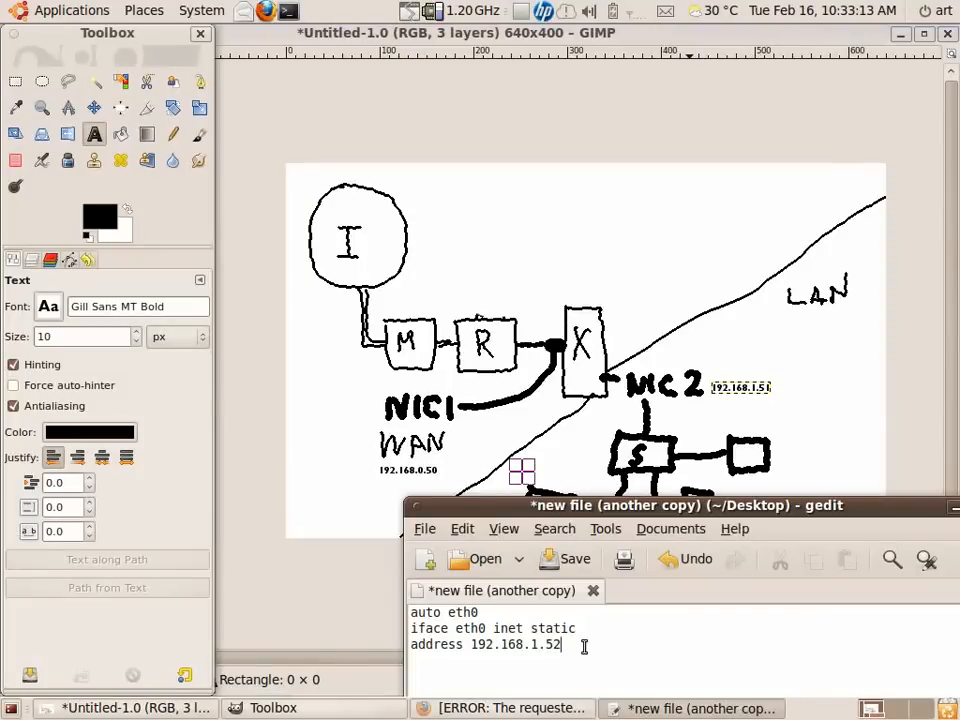
type("net")
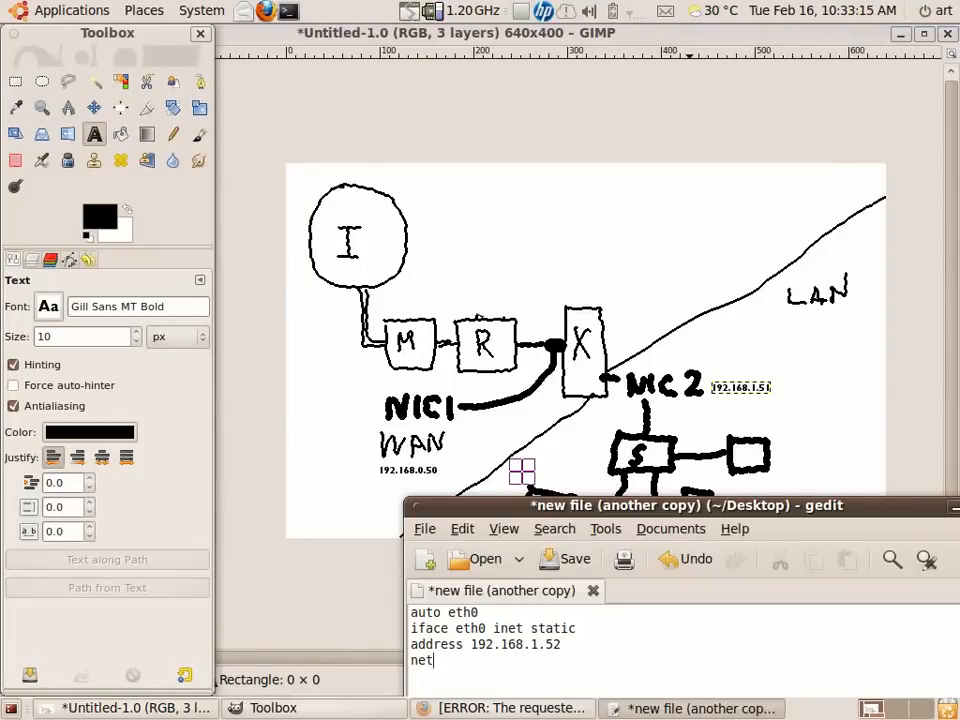
type("mask 255")
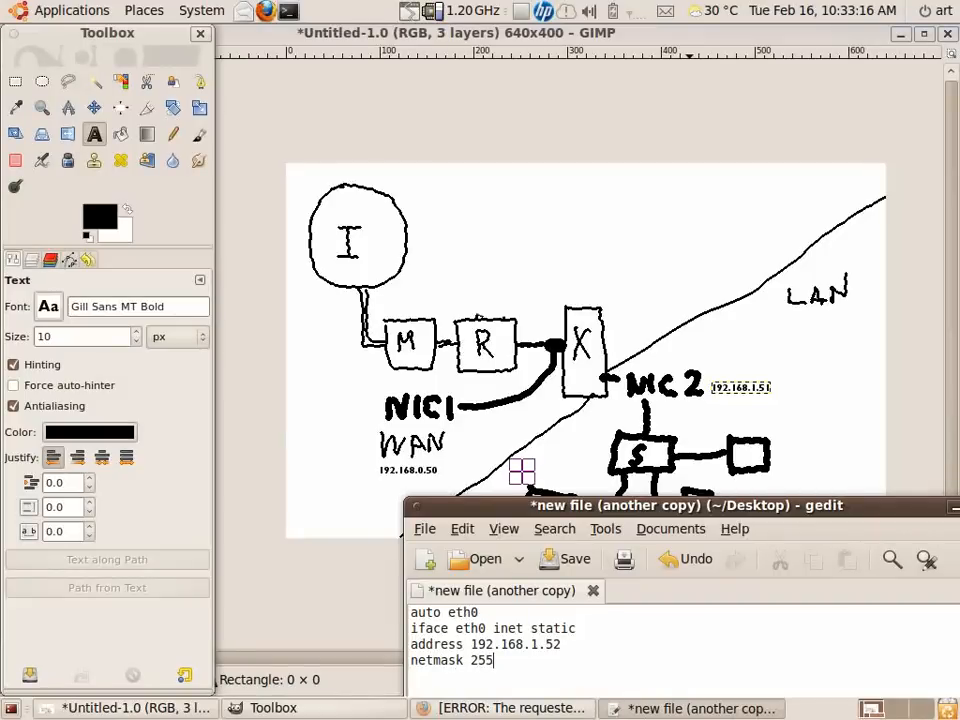
type(".255.255.0")
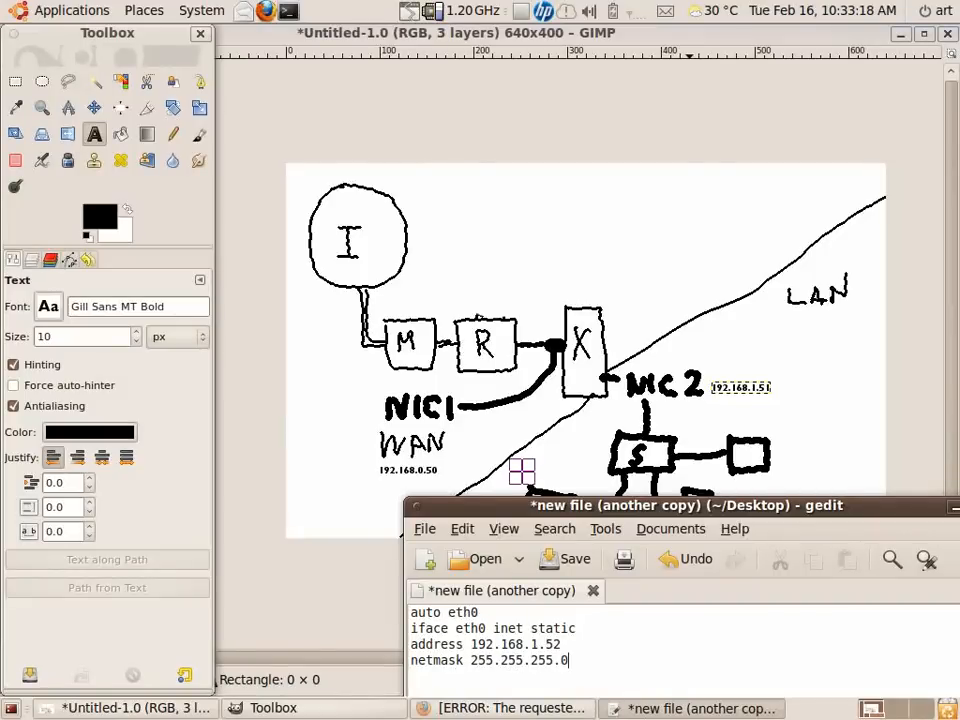
type("gateway 19")
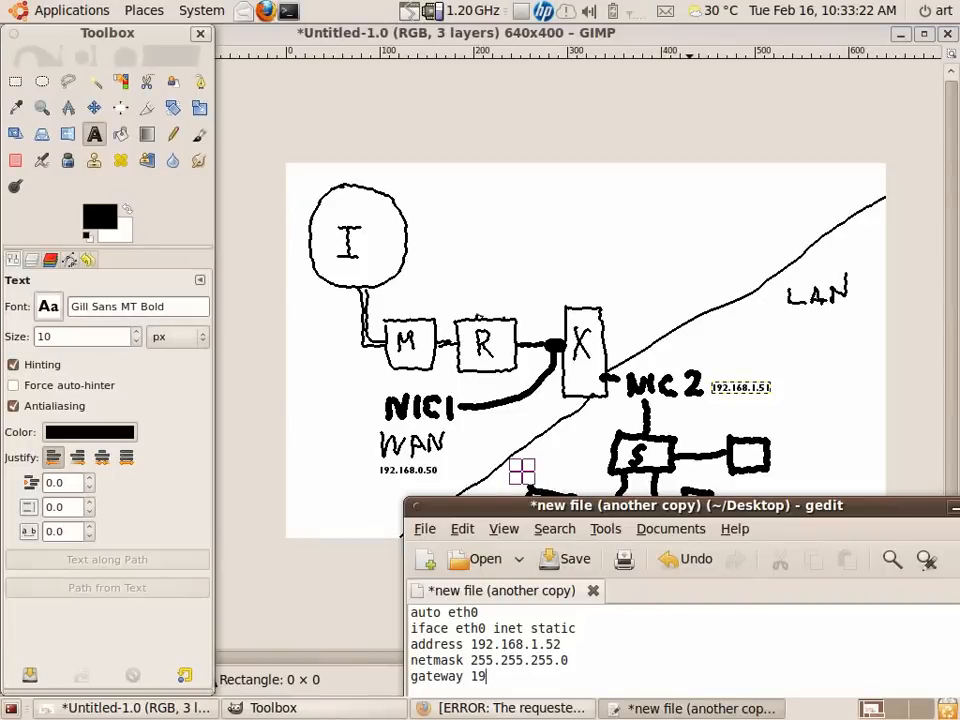
type("2.168.1.51")
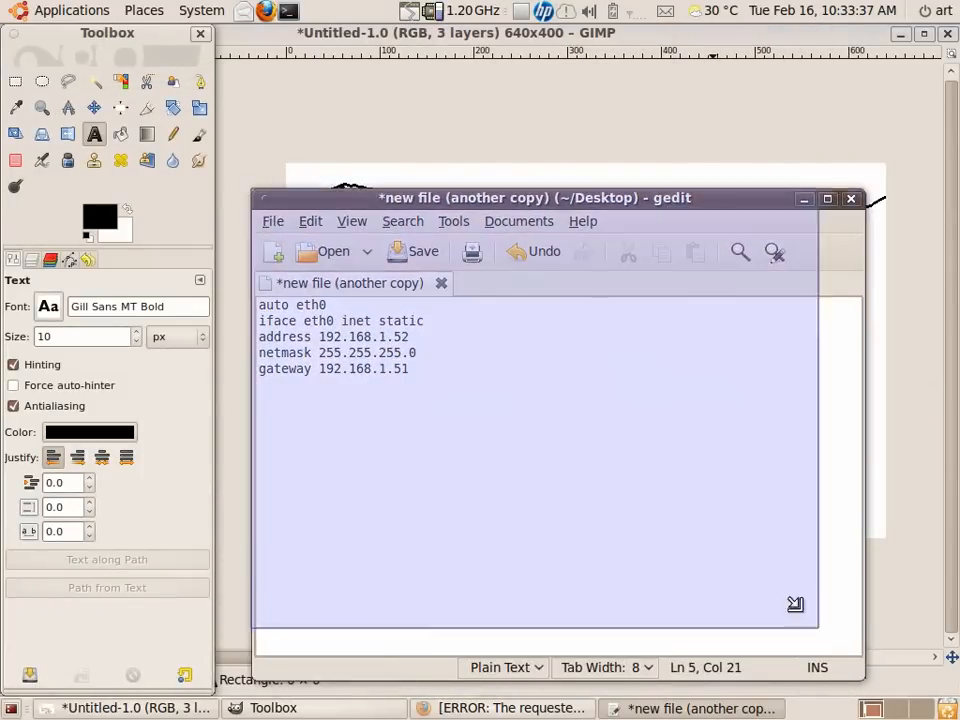
Move gedit aside and type 'dns-nameservers 192.168.0.254' on a new line below the gateway.
left_click_drag(532, 198, 752, 32)
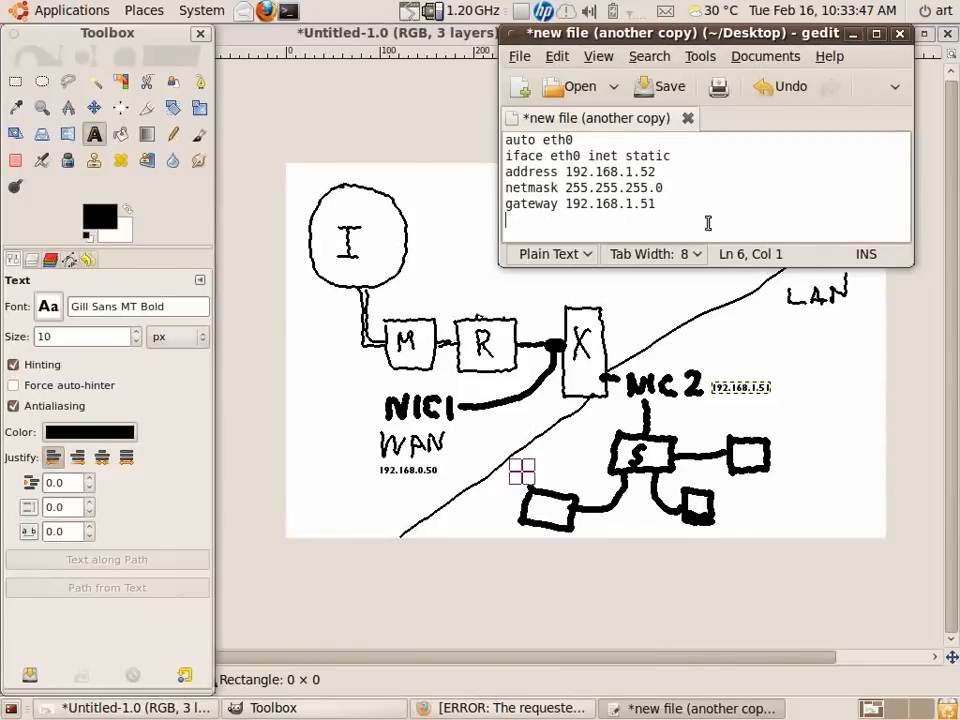
type("dn")
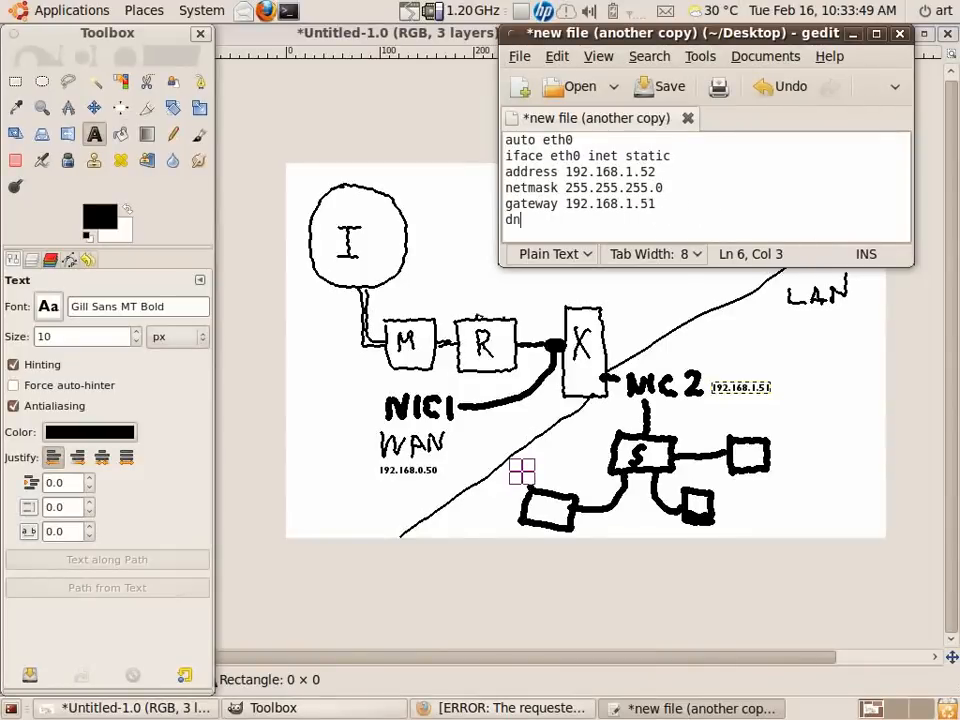
type("s-names")
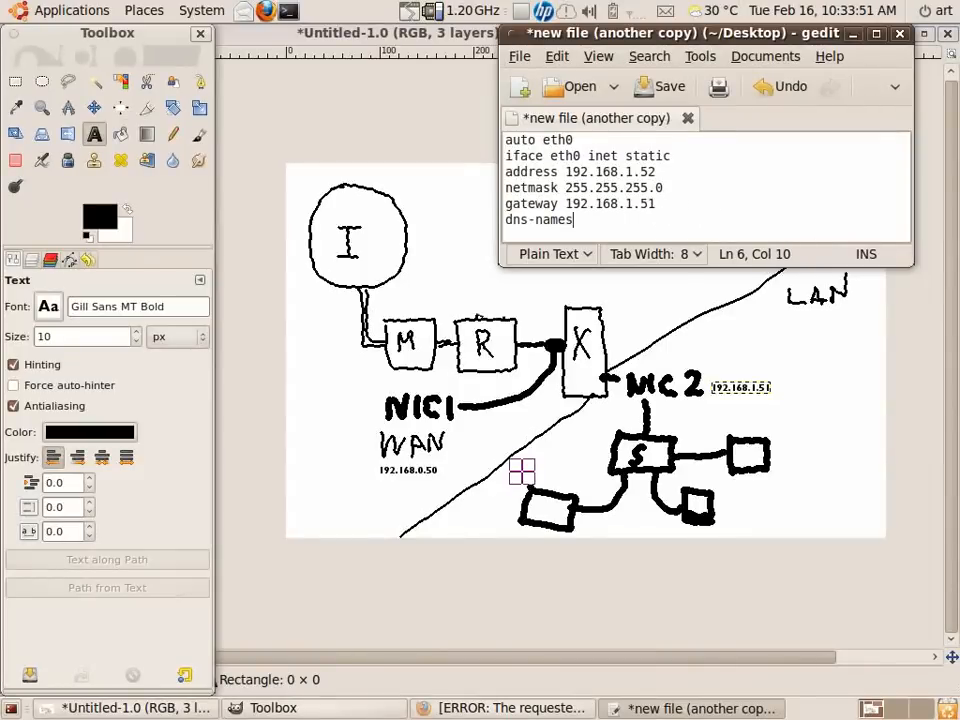
type("ervers")
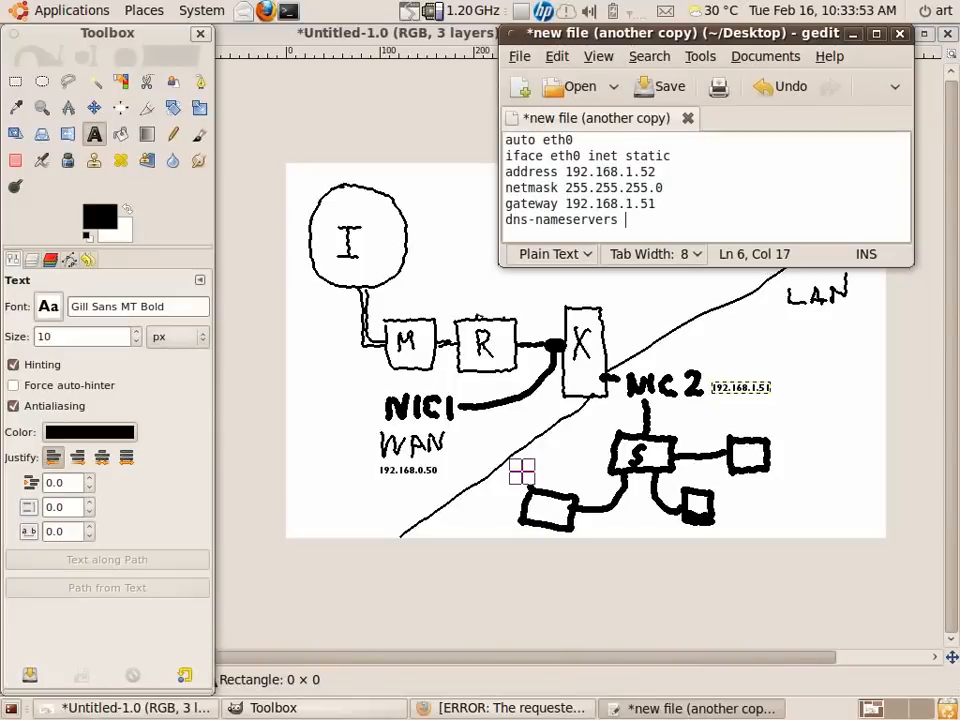
type("192.1")
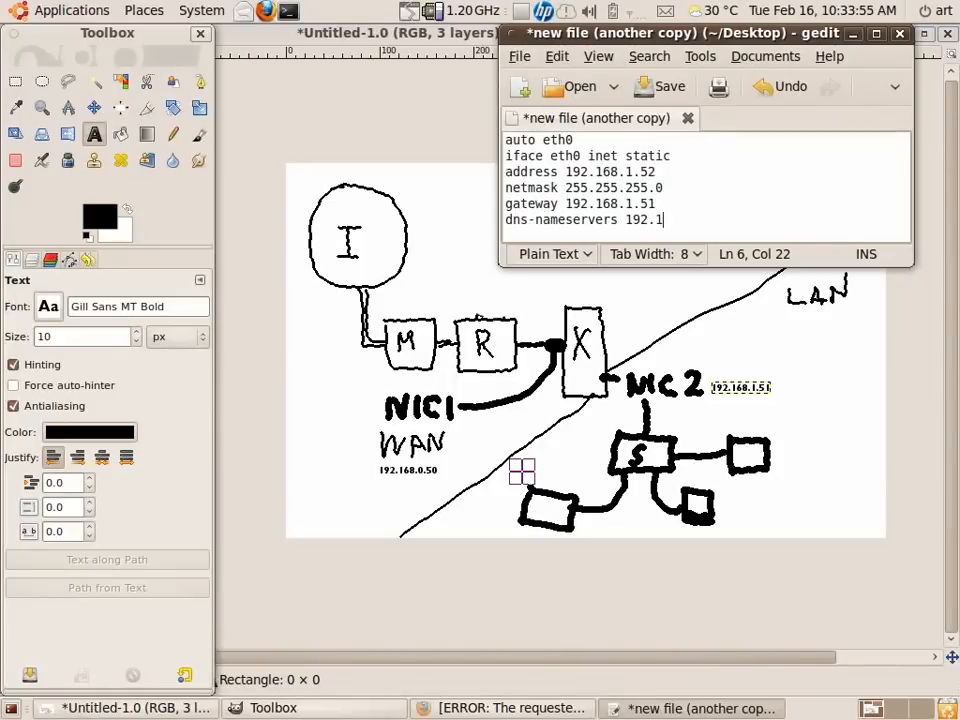
type("68.")
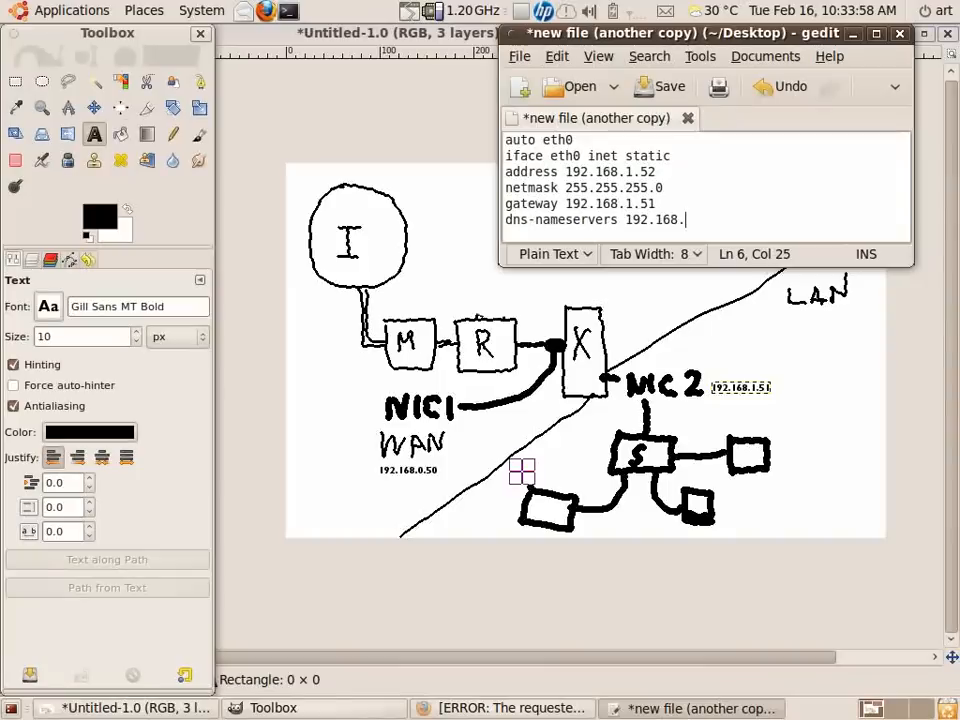
type("0.254")
type("1")
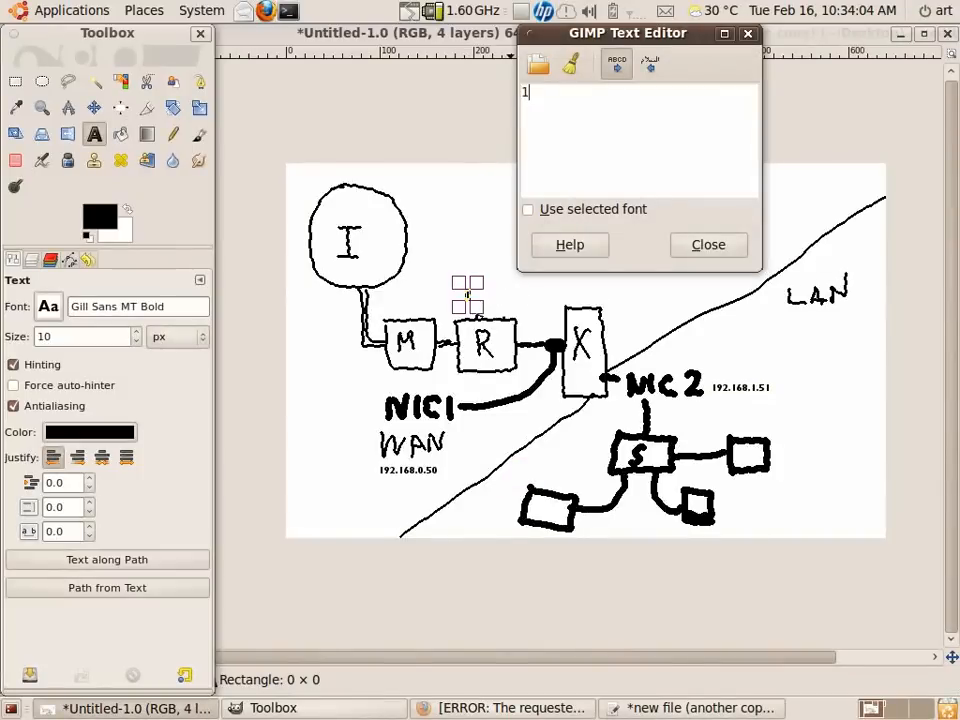
Add a text label reading 192.168.0.254 just below the router's R box.
type("92.168.0.254")
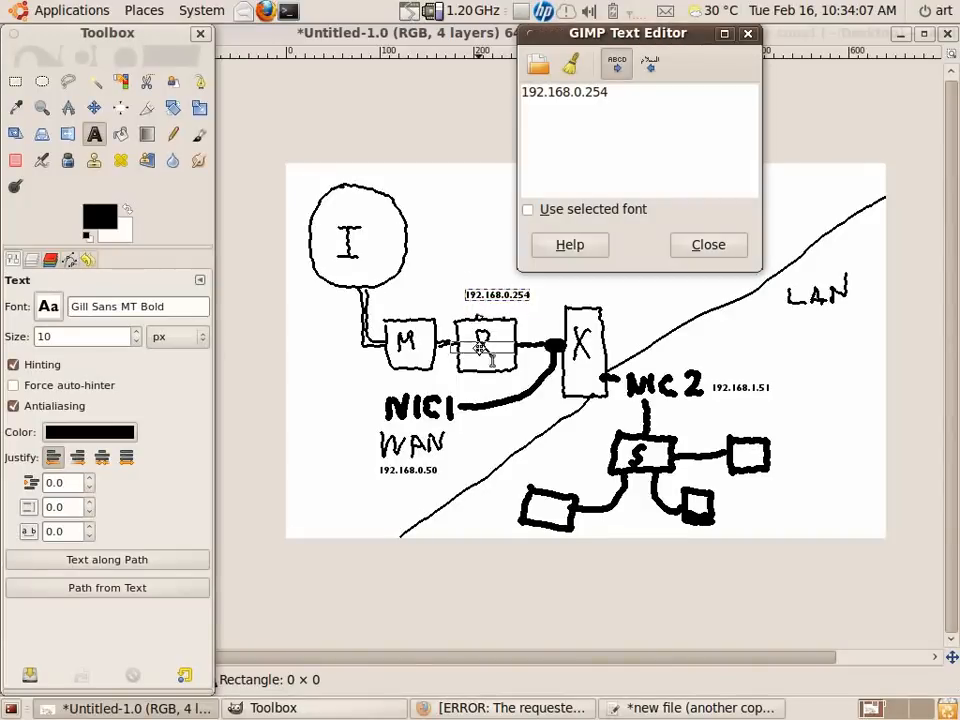
left_click(708, 244)
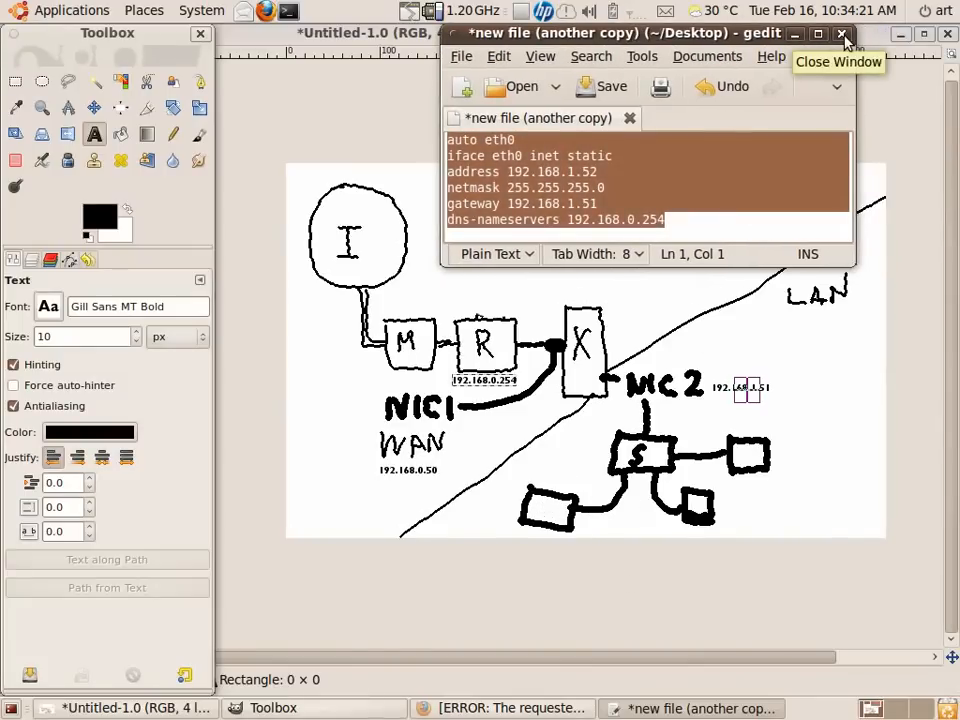
Close the gedit interfaces config window, leaving only the labelled sketch visible.
left_click(844, 32)
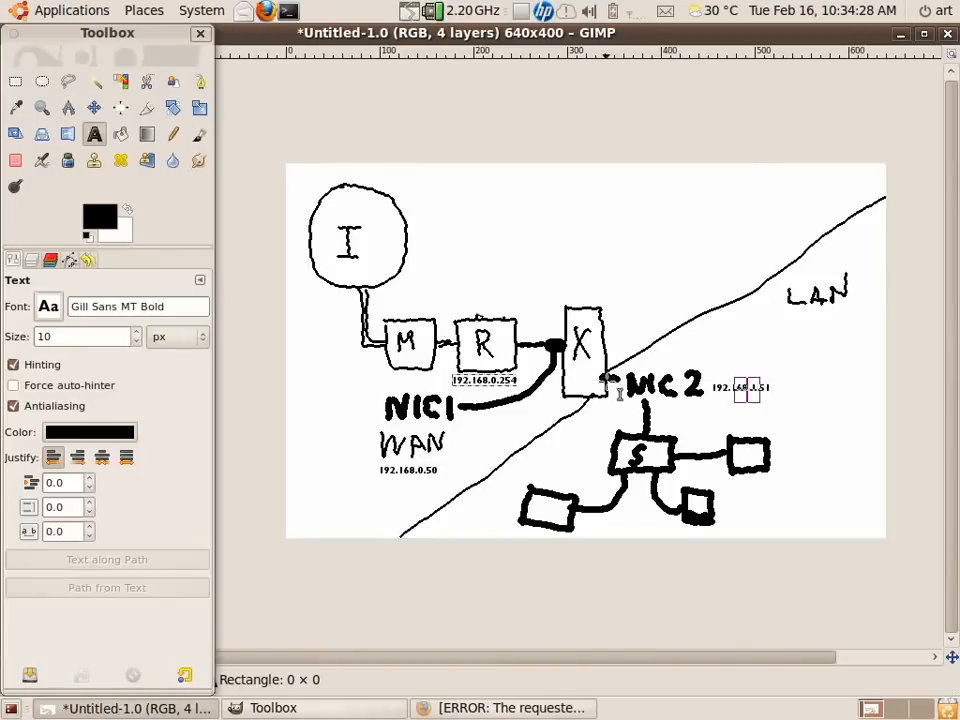
mouse_move(450, 482)
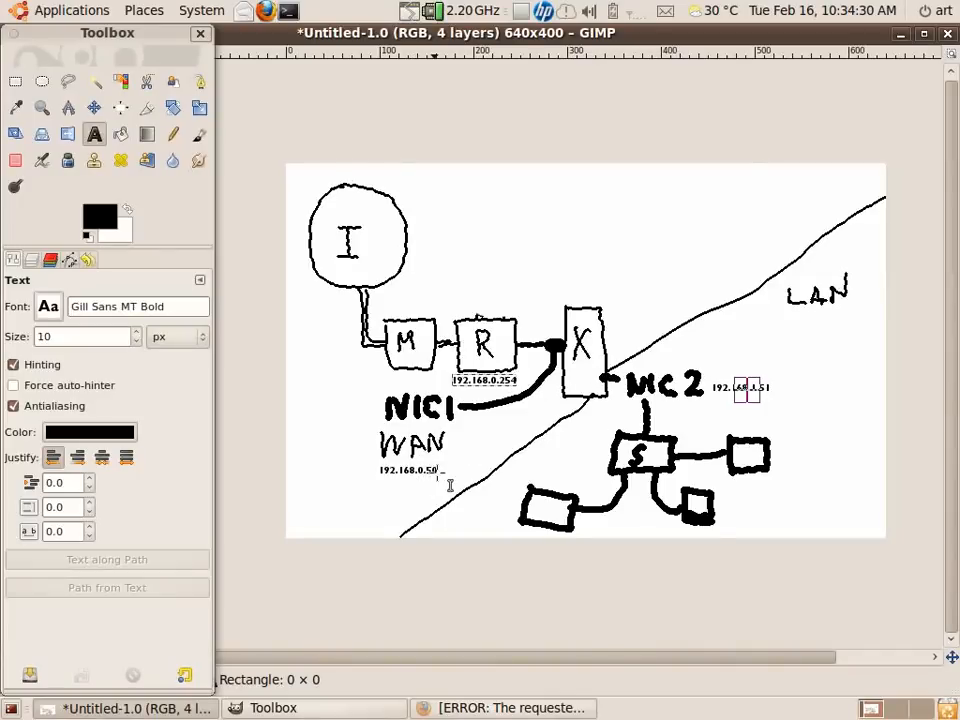